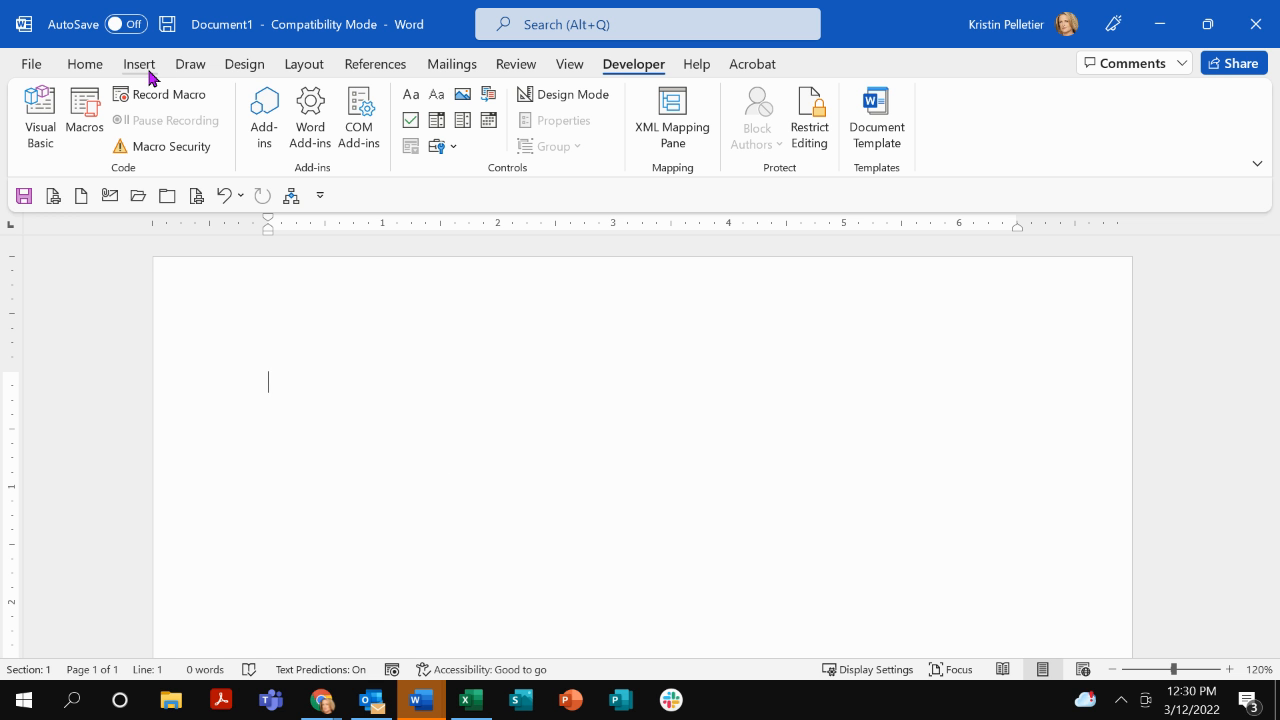
mouse_move(640, 76)
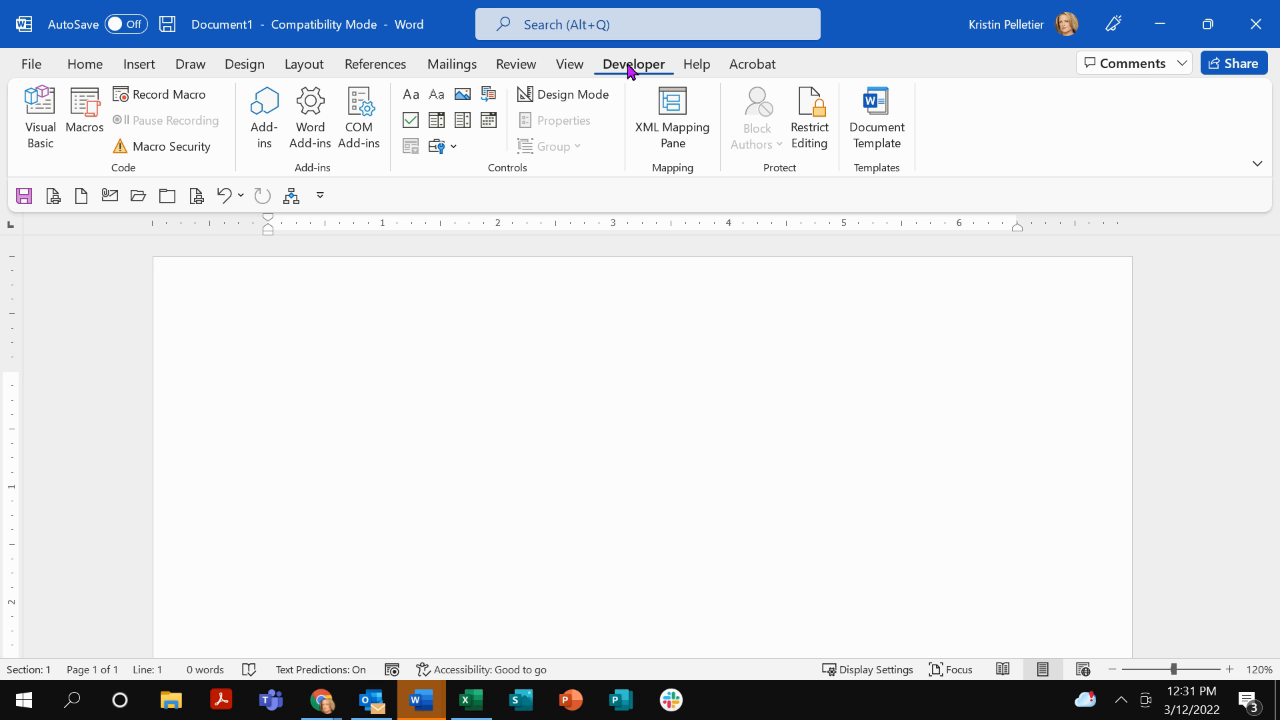
Enable the Developer tab in the Main Tabs list of Customize the Ribbon
click(268, 380)
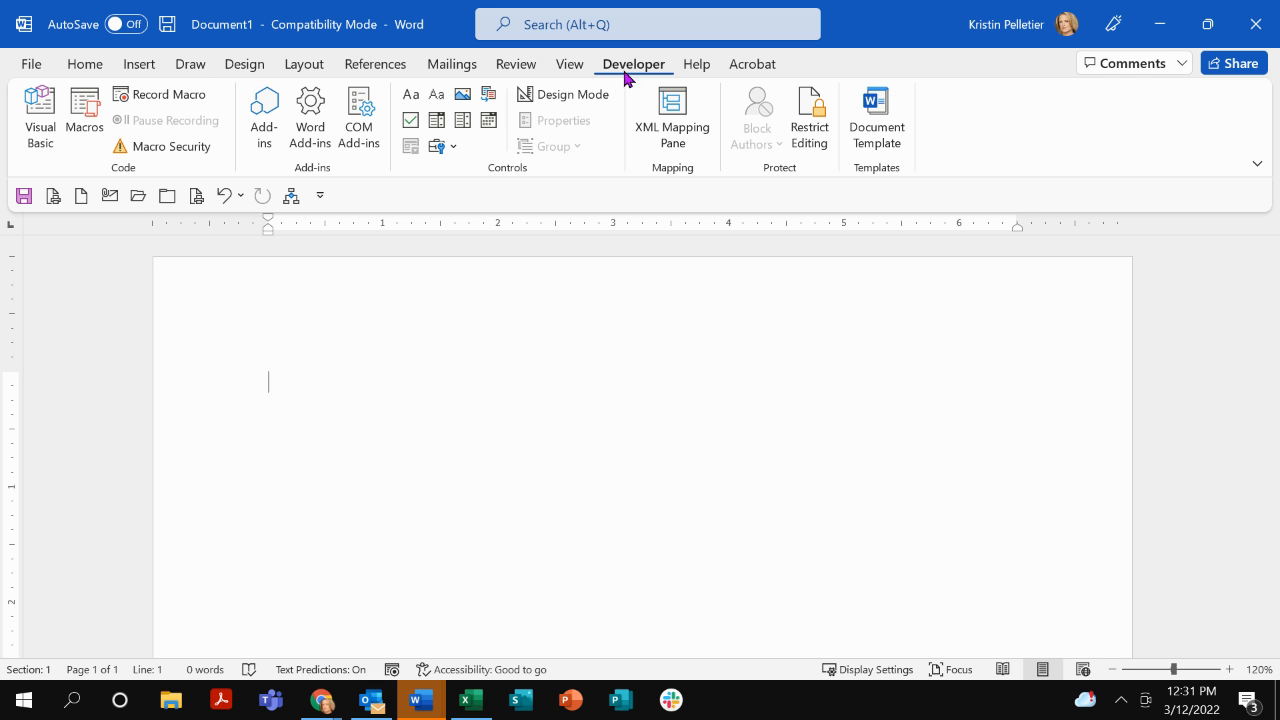
mouse_move(376, 62)
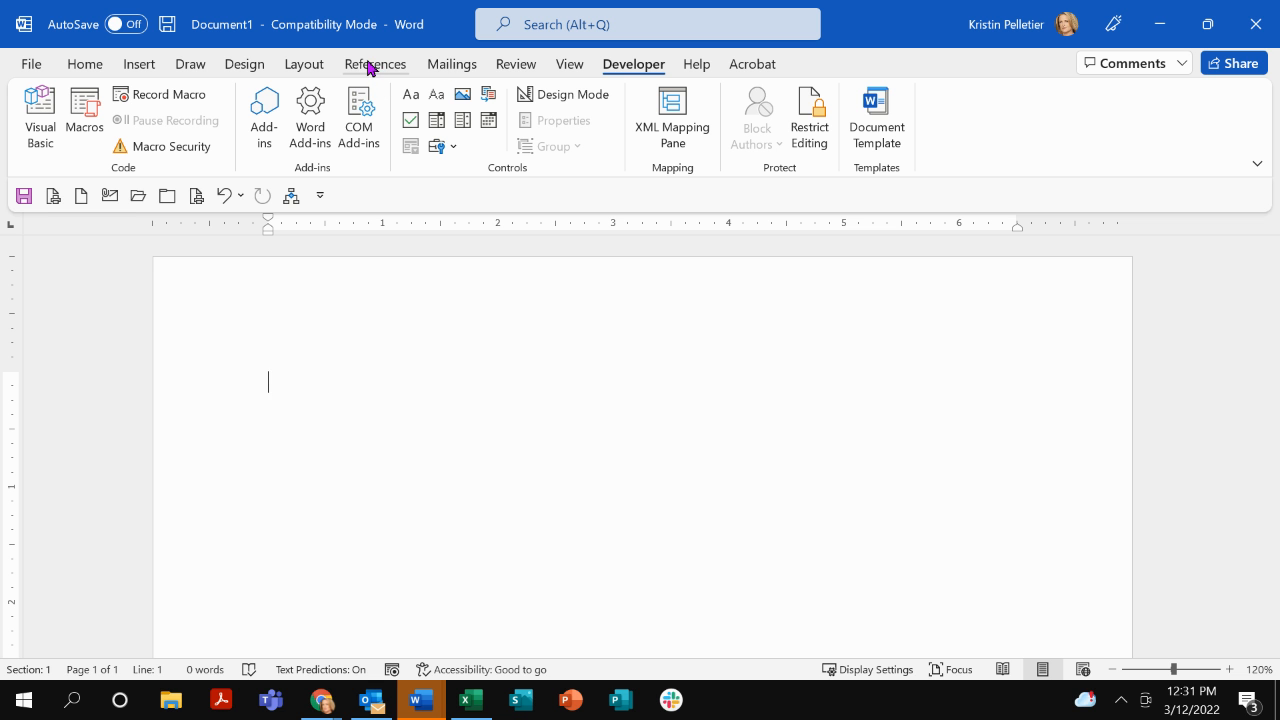
right_click(380, 76)
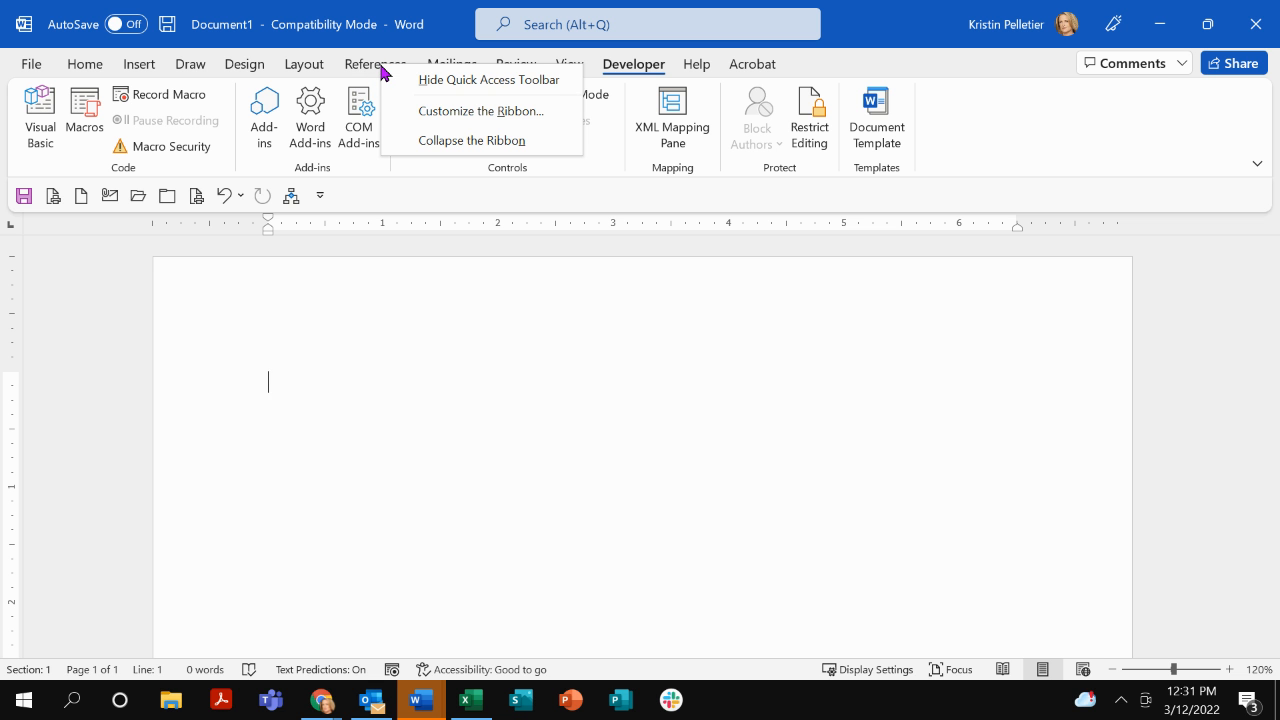
mouse_move(480, 112)
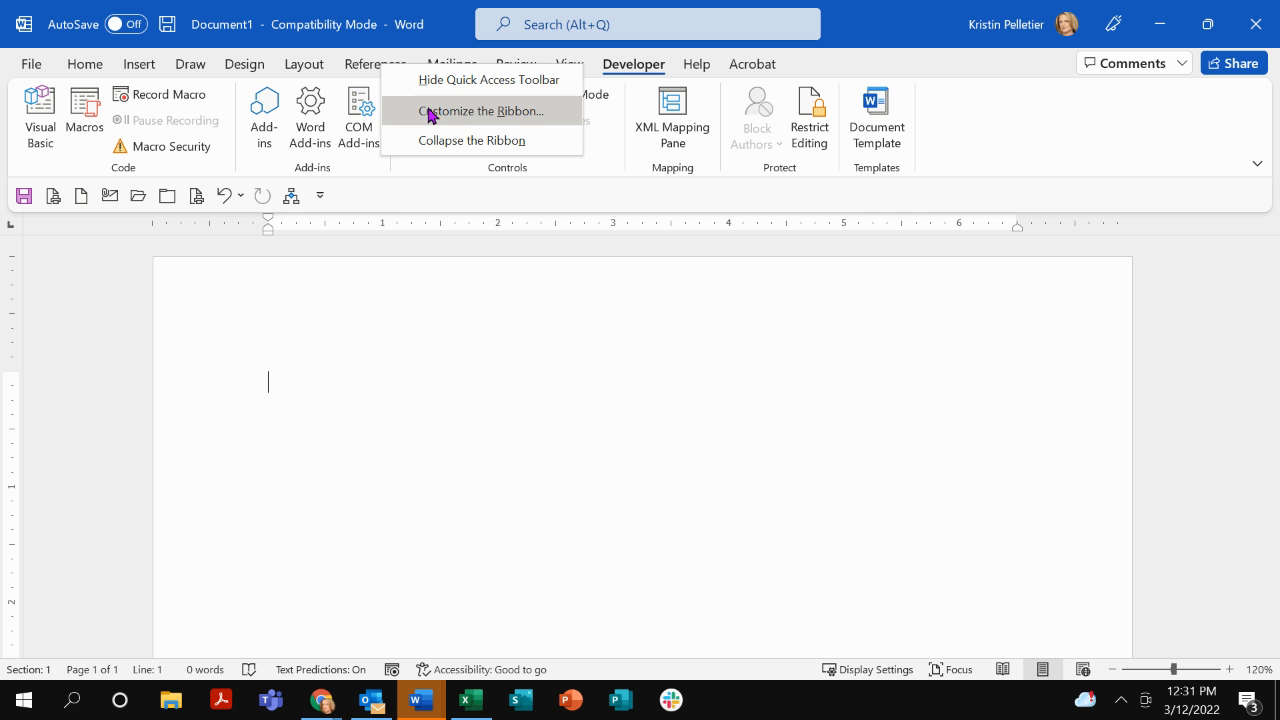
click(484, 112)
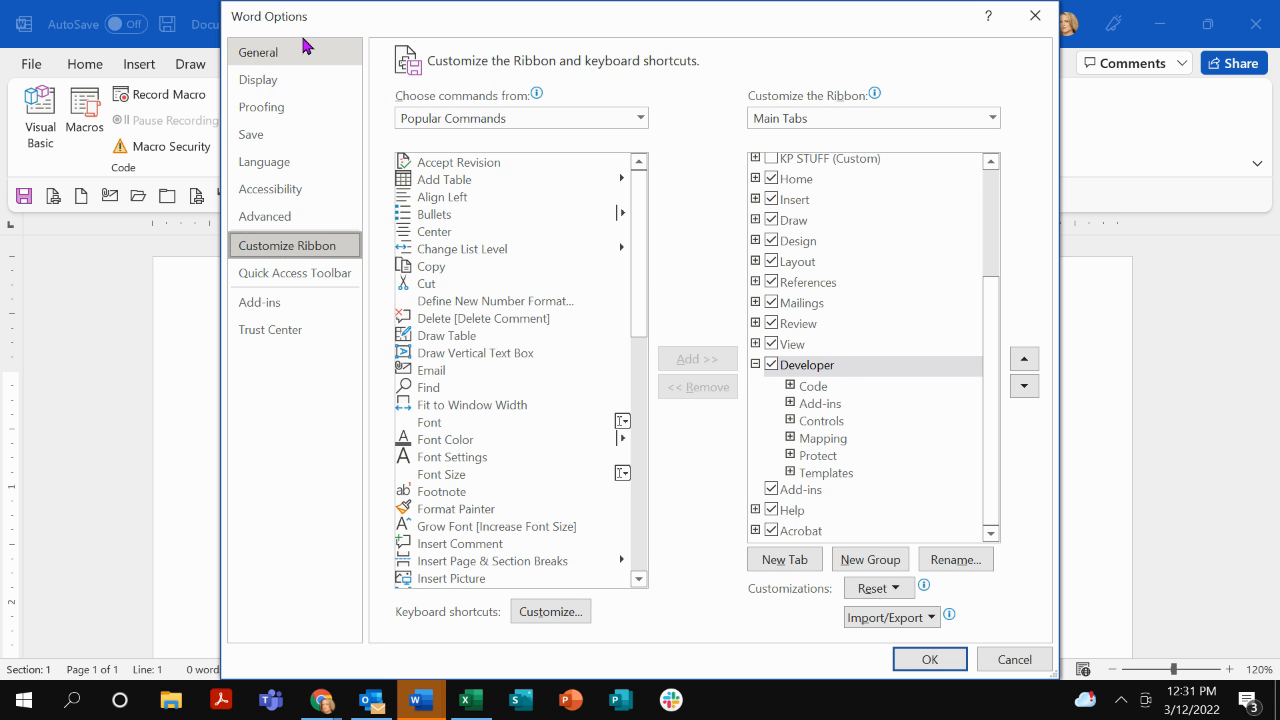
mouse_move(798, 178)
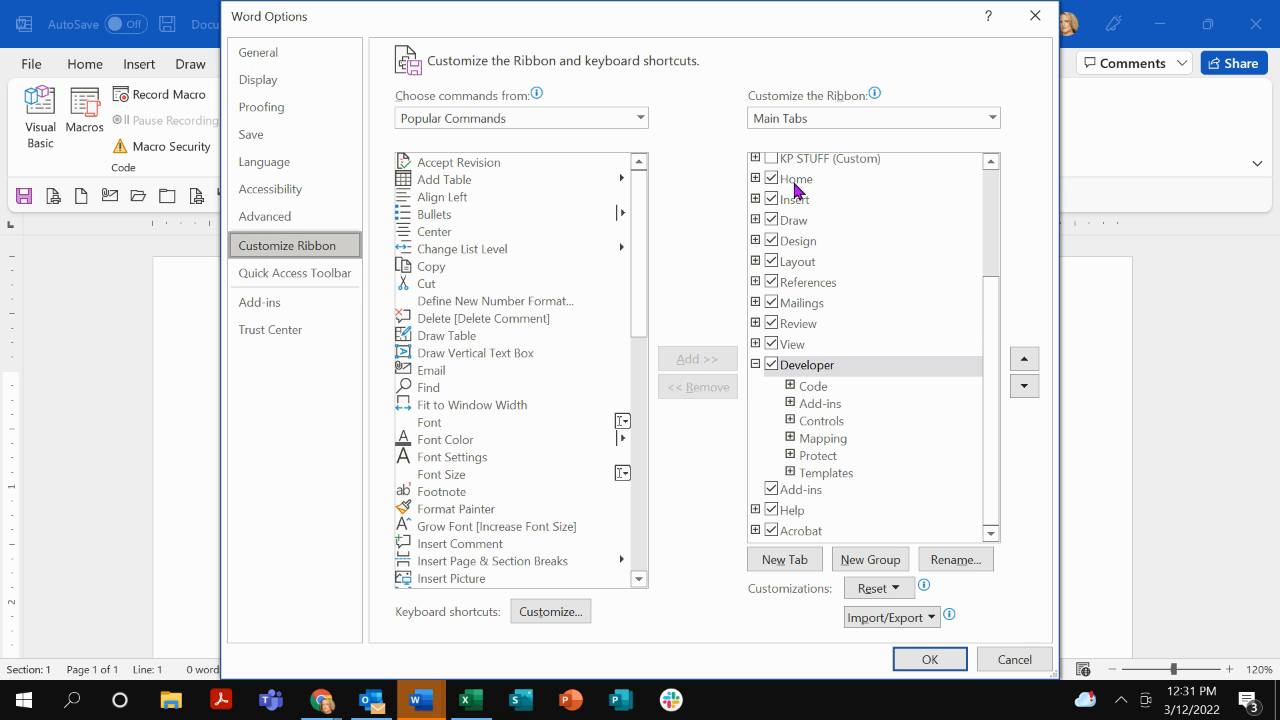
mouse_move(990, 374)
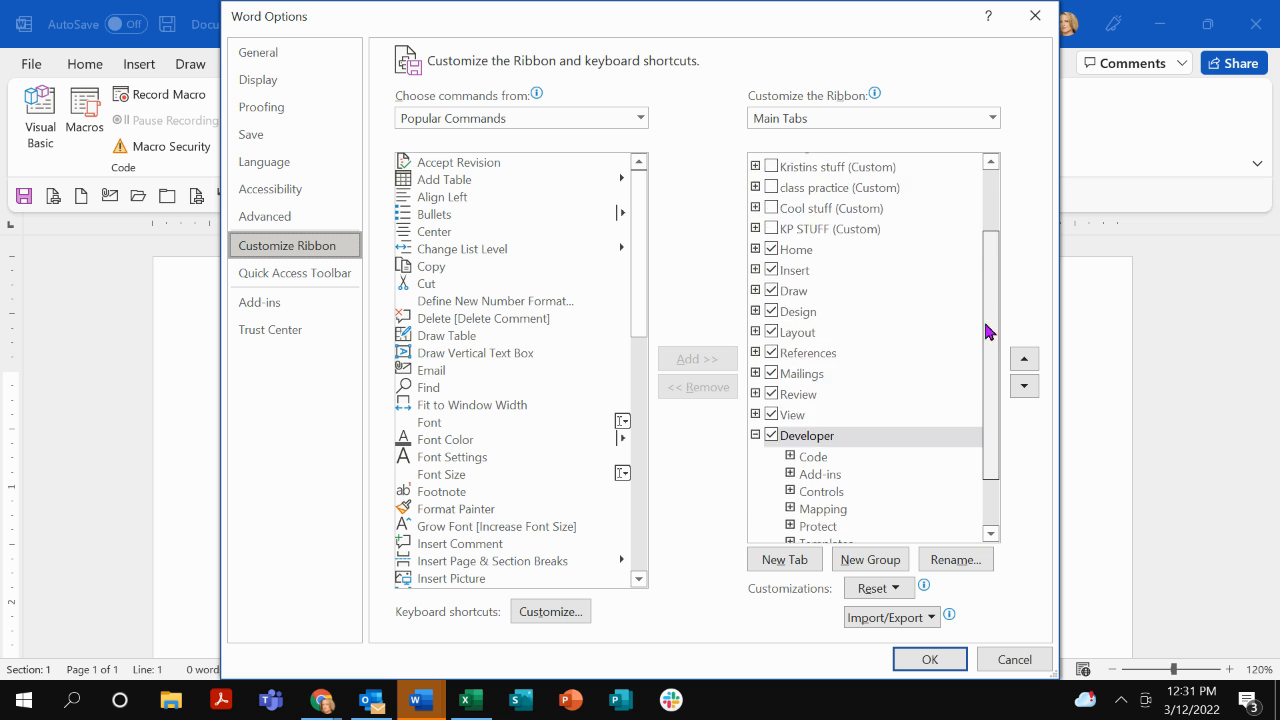
scroll(down, 3)
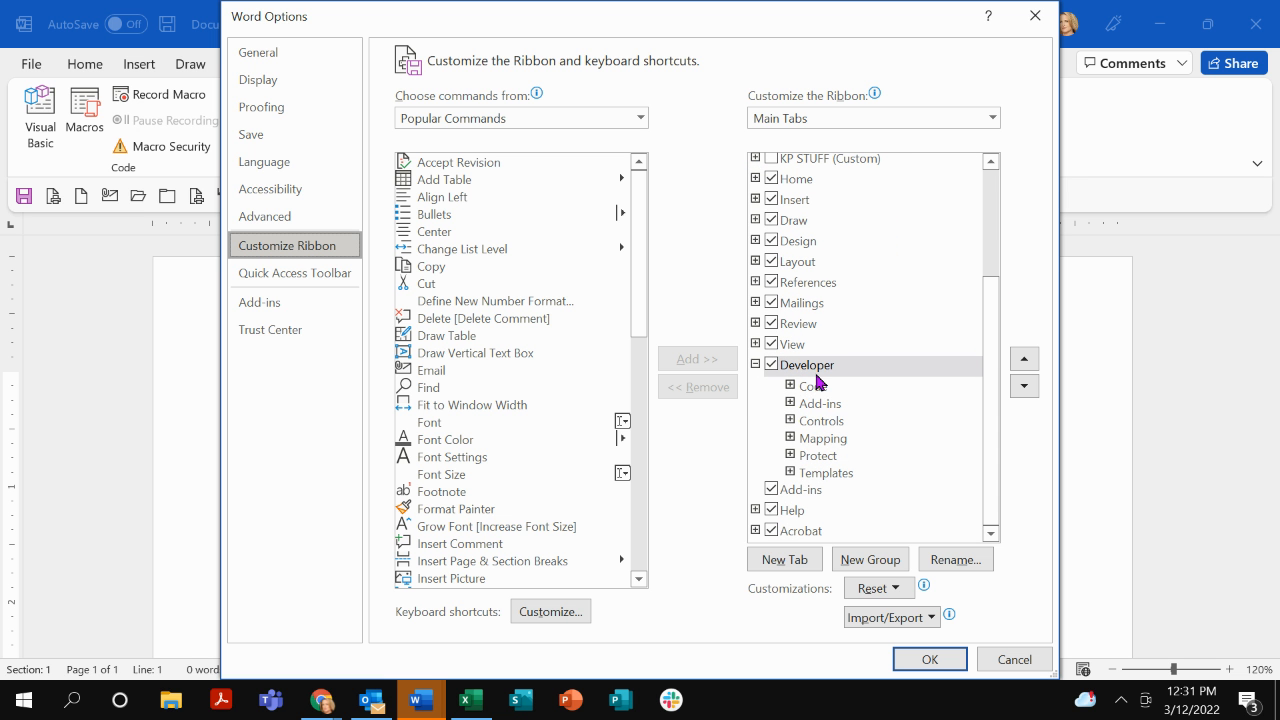
click(770, 364)
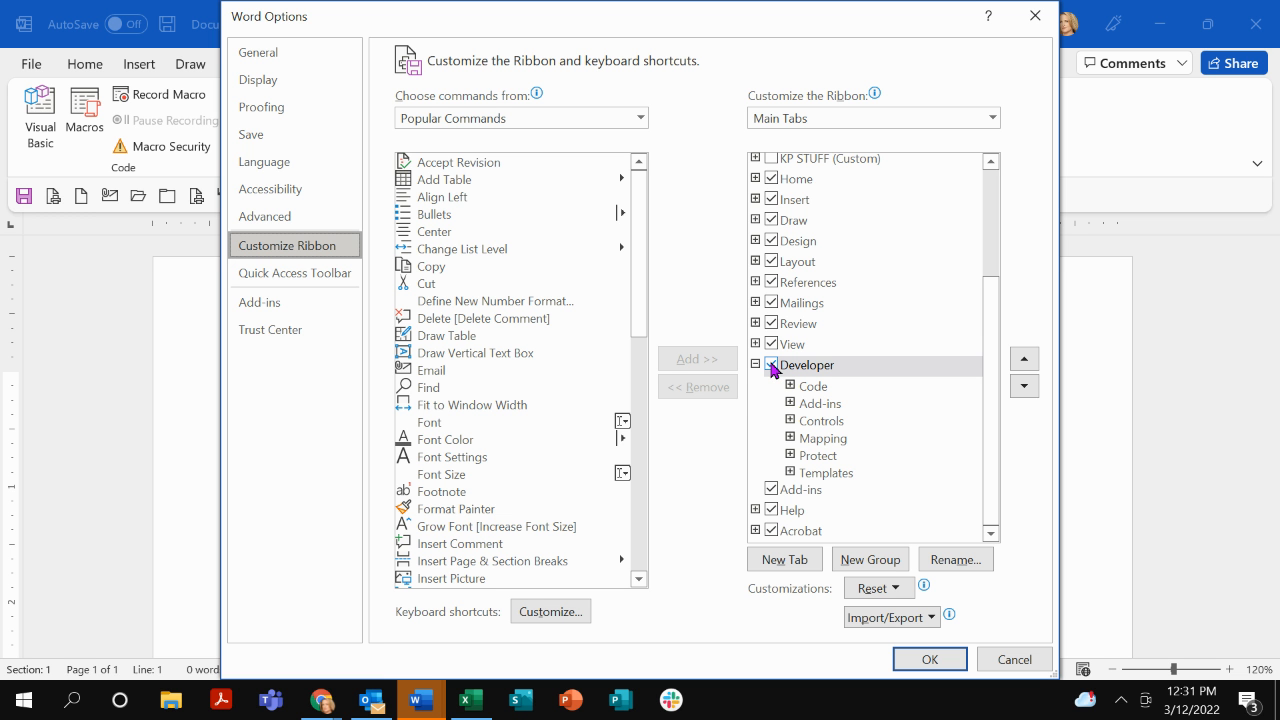
click(772, 364)
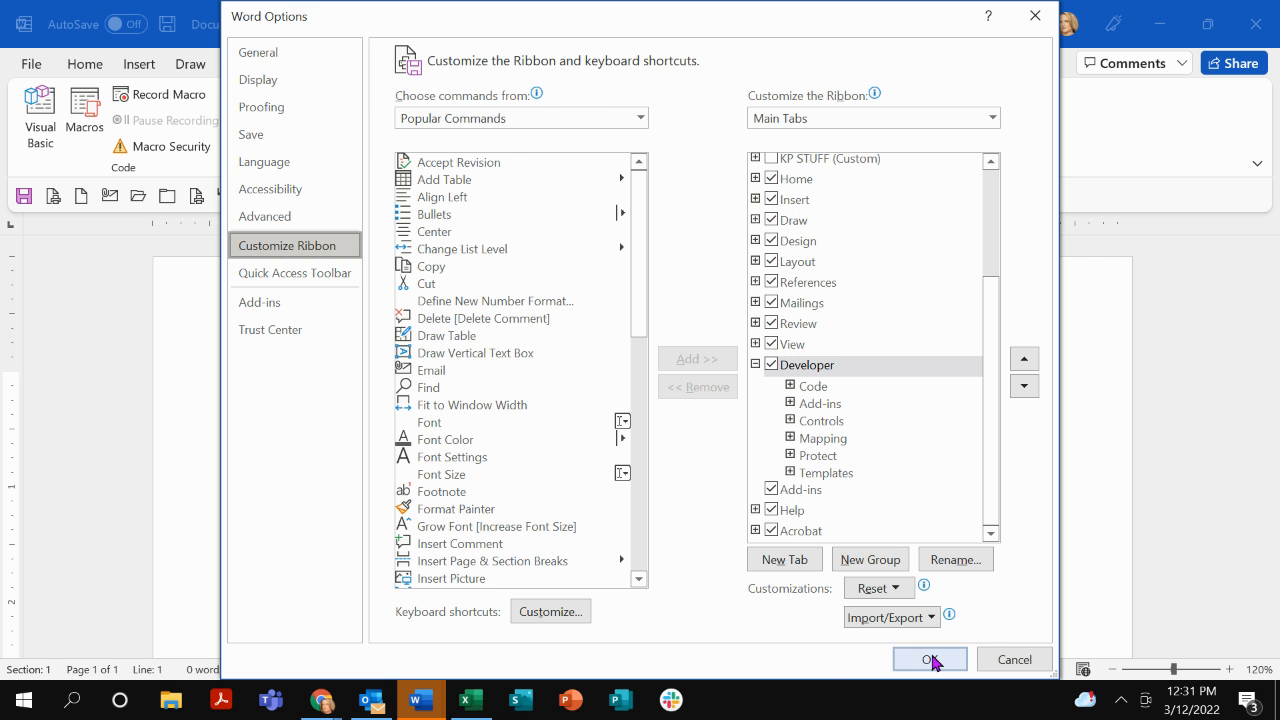
Confirm Word Options so the Developer tab shows on the ribbon
click(928, 660)
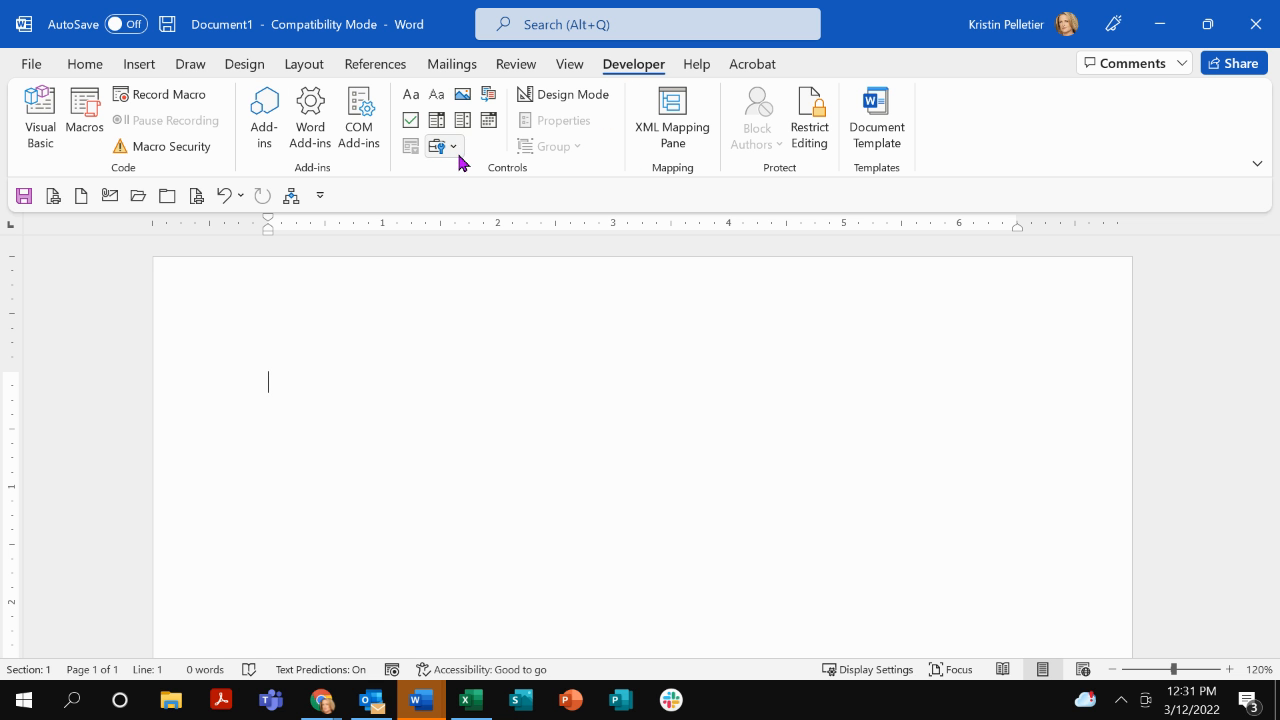
mouse_move(396, 172)
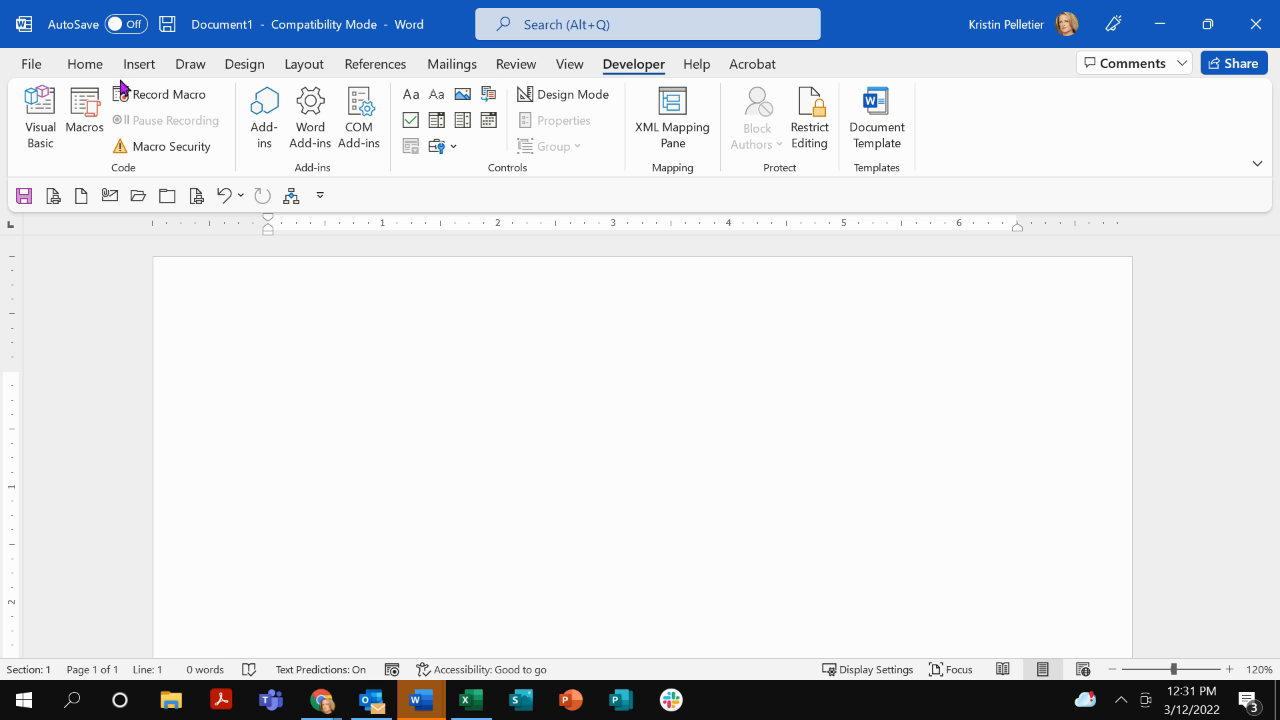
mouse_move(84, 110)
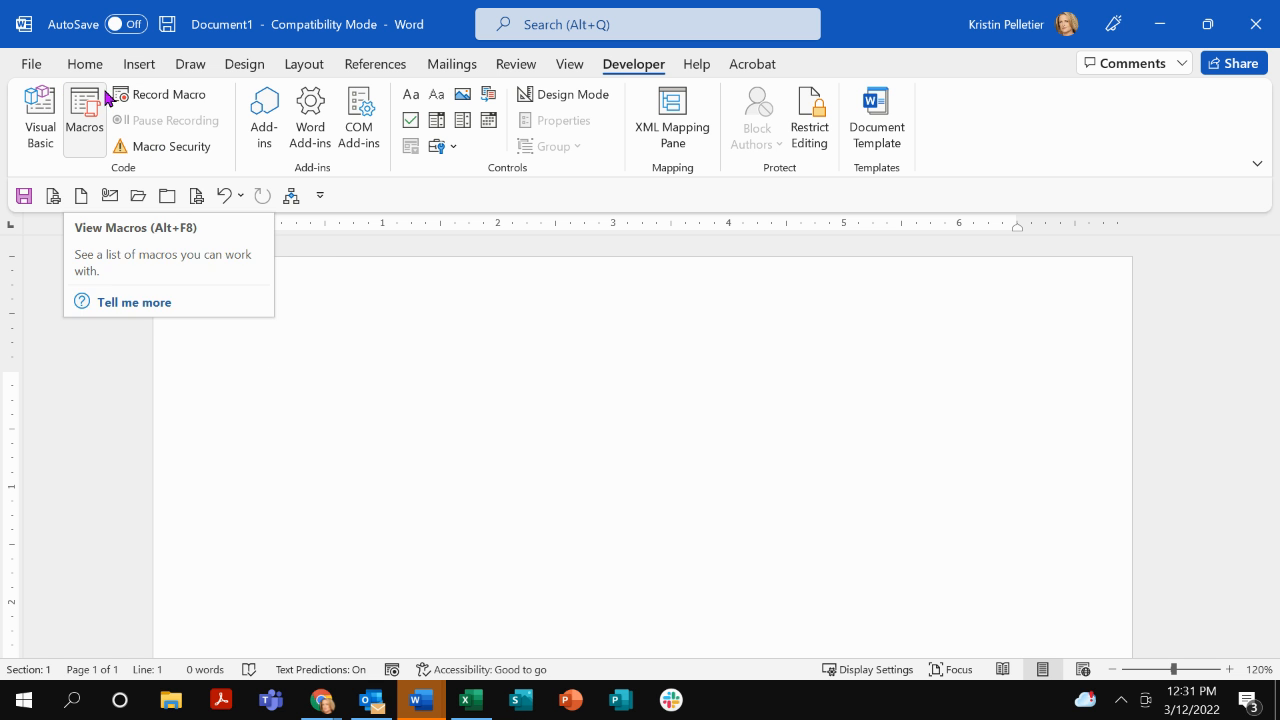
mouse_move(136, 136)
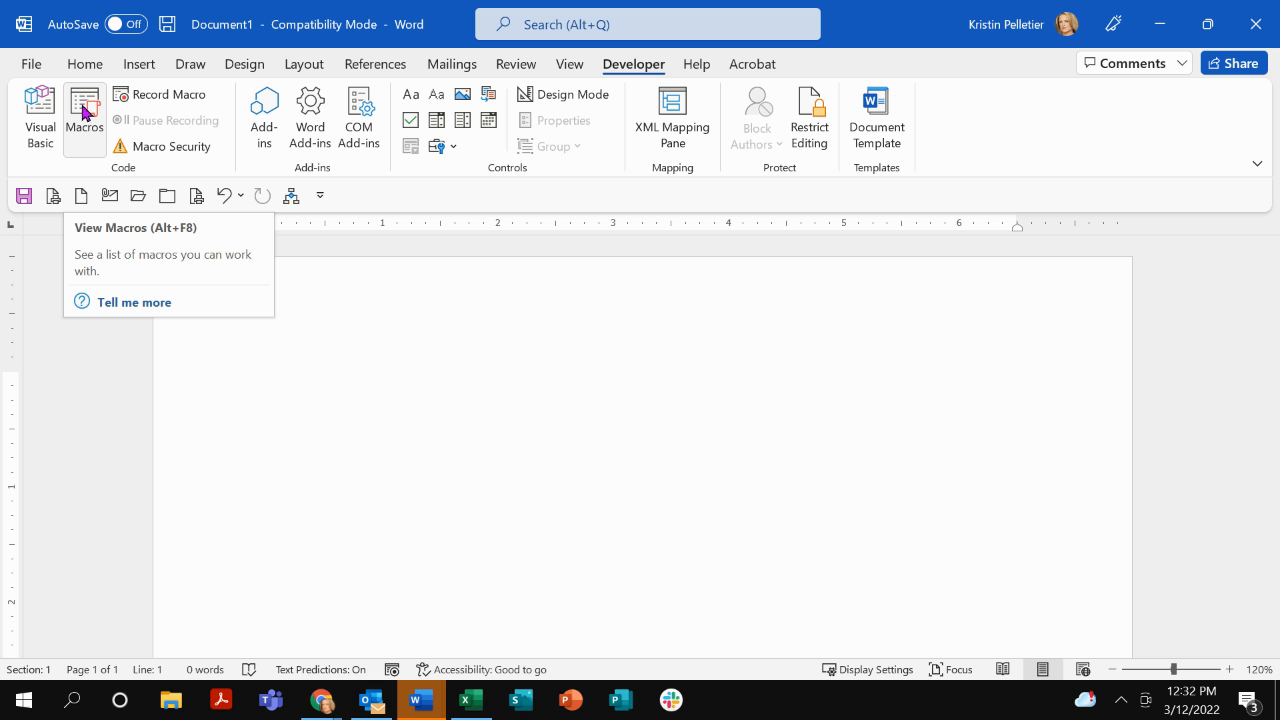
mouse_move(92, 136)
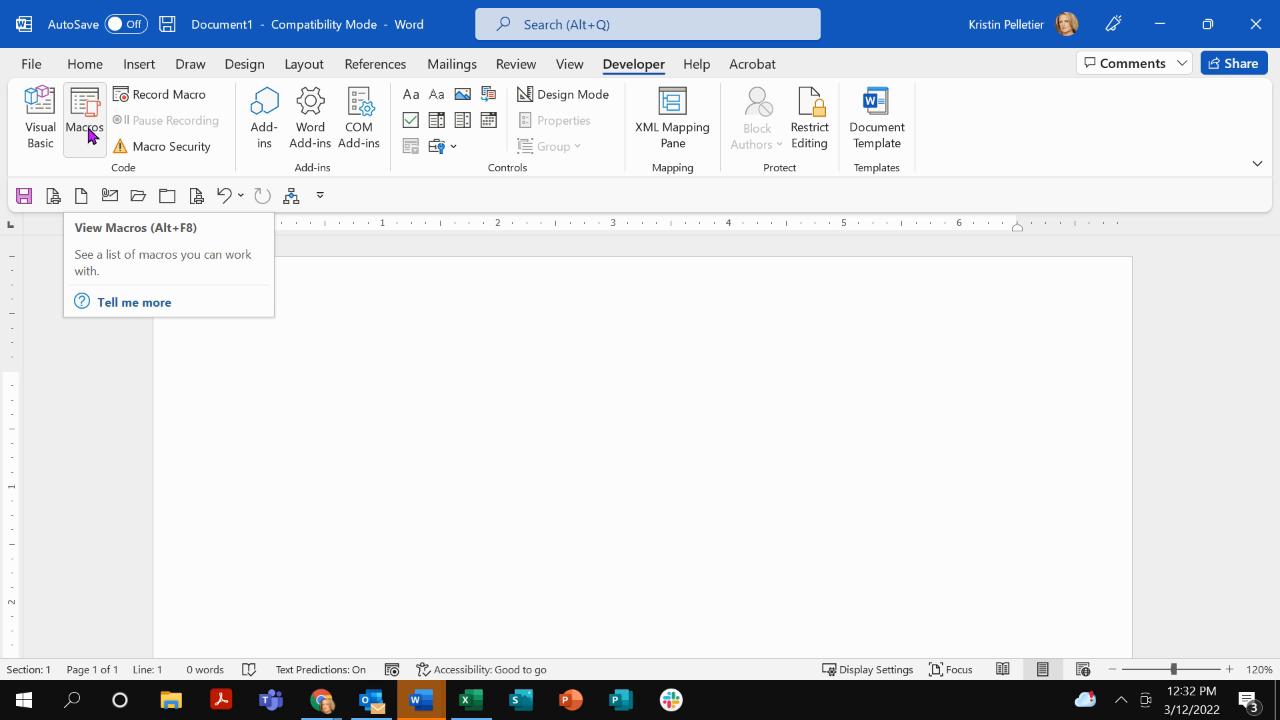
mouse_move(92, 140)
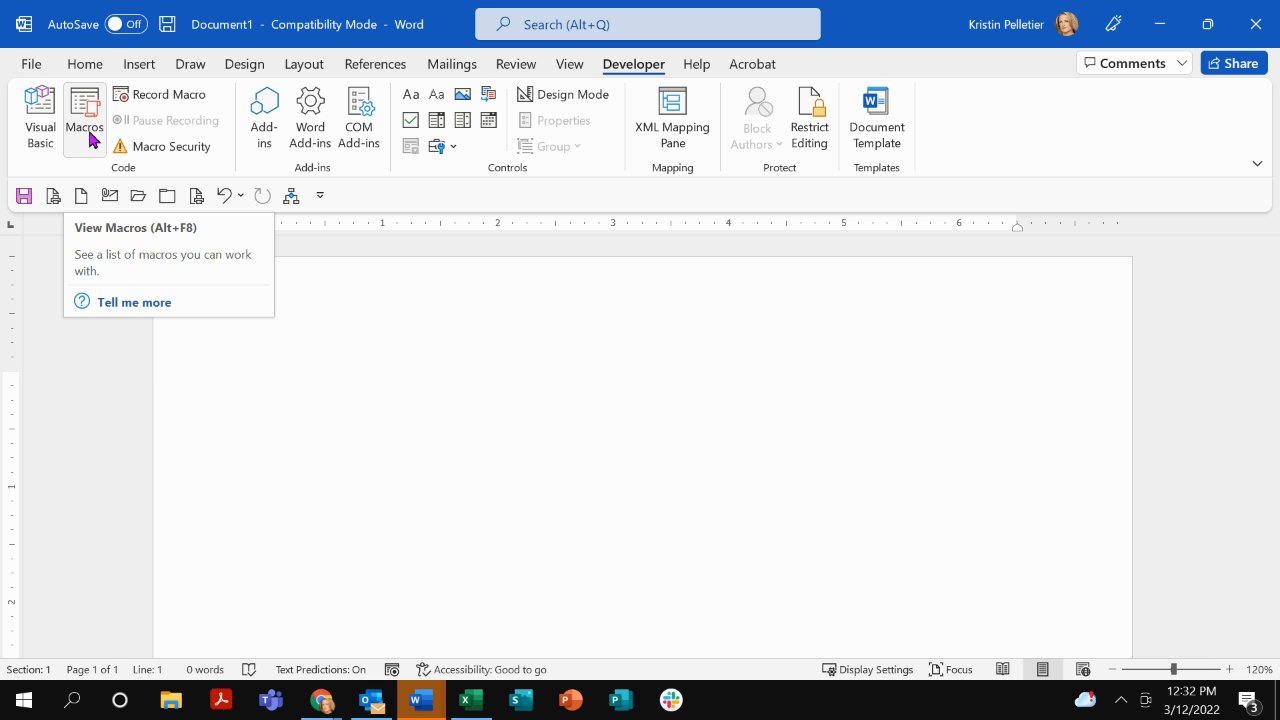
mouse_move(160, 94)
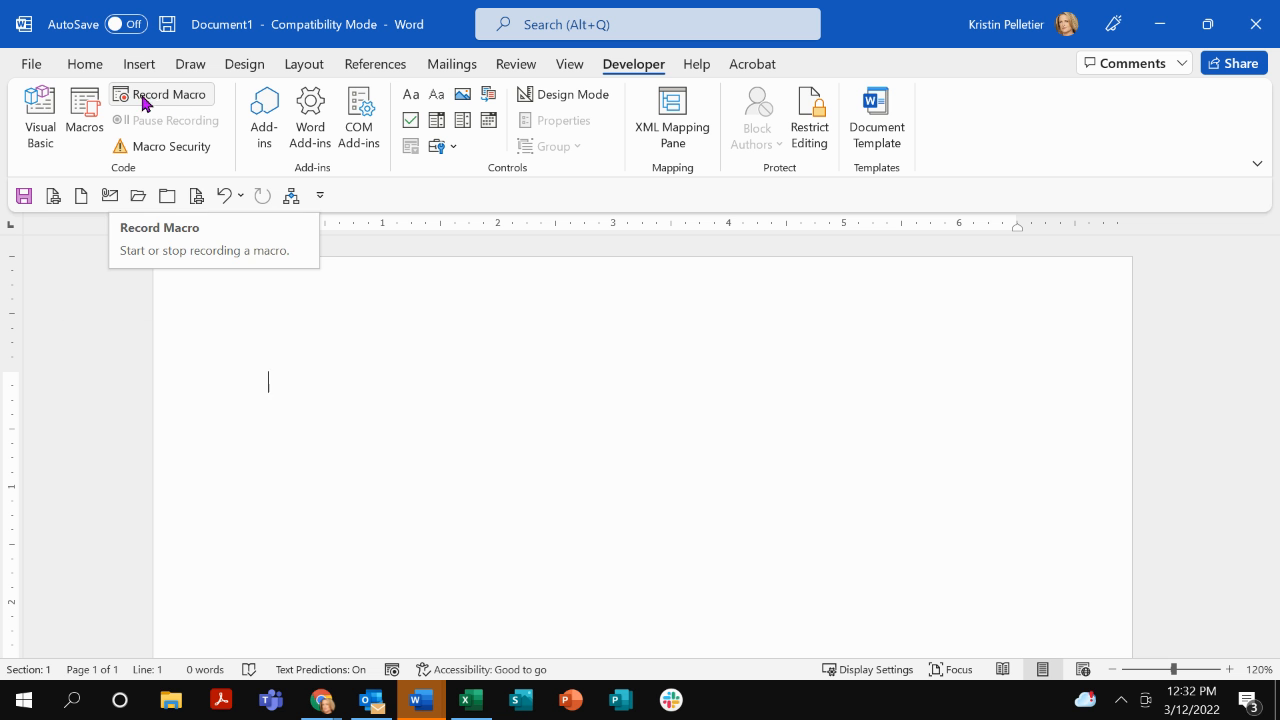
Start a new macro named 'latenotice' and choose to assign it to a toolbar button
click(162, 94)
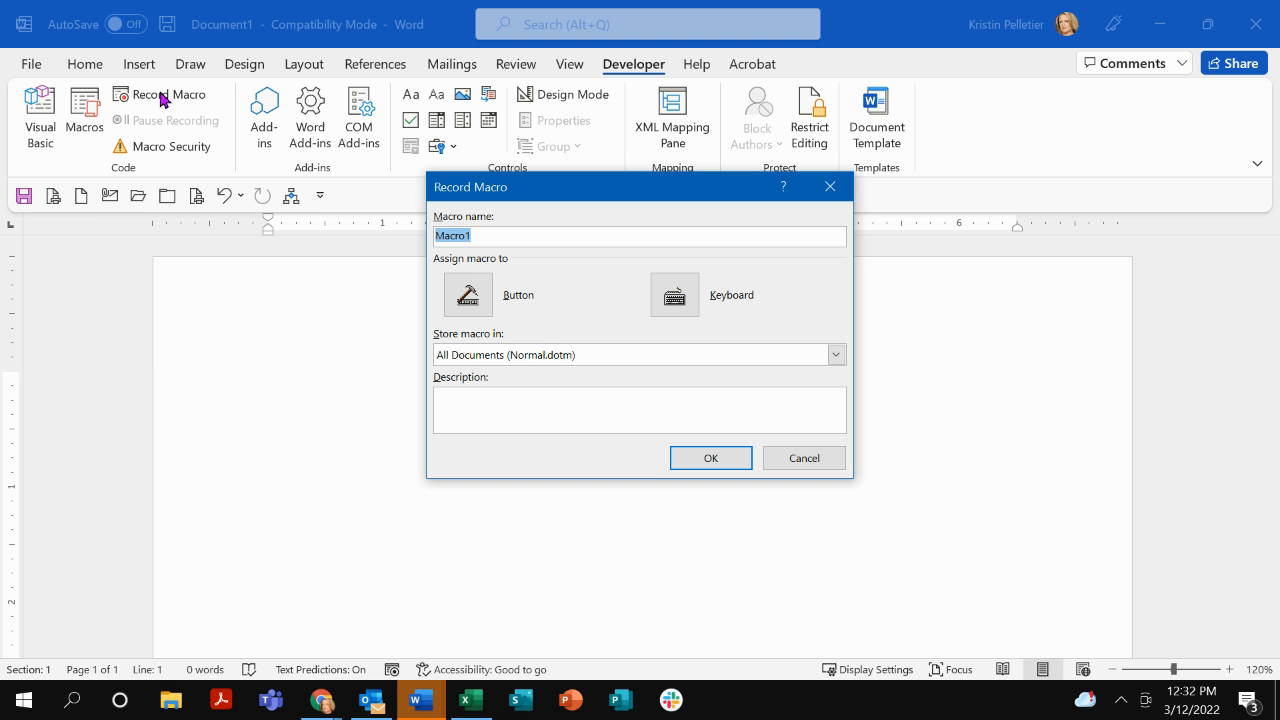
mouse_move(548, 284)
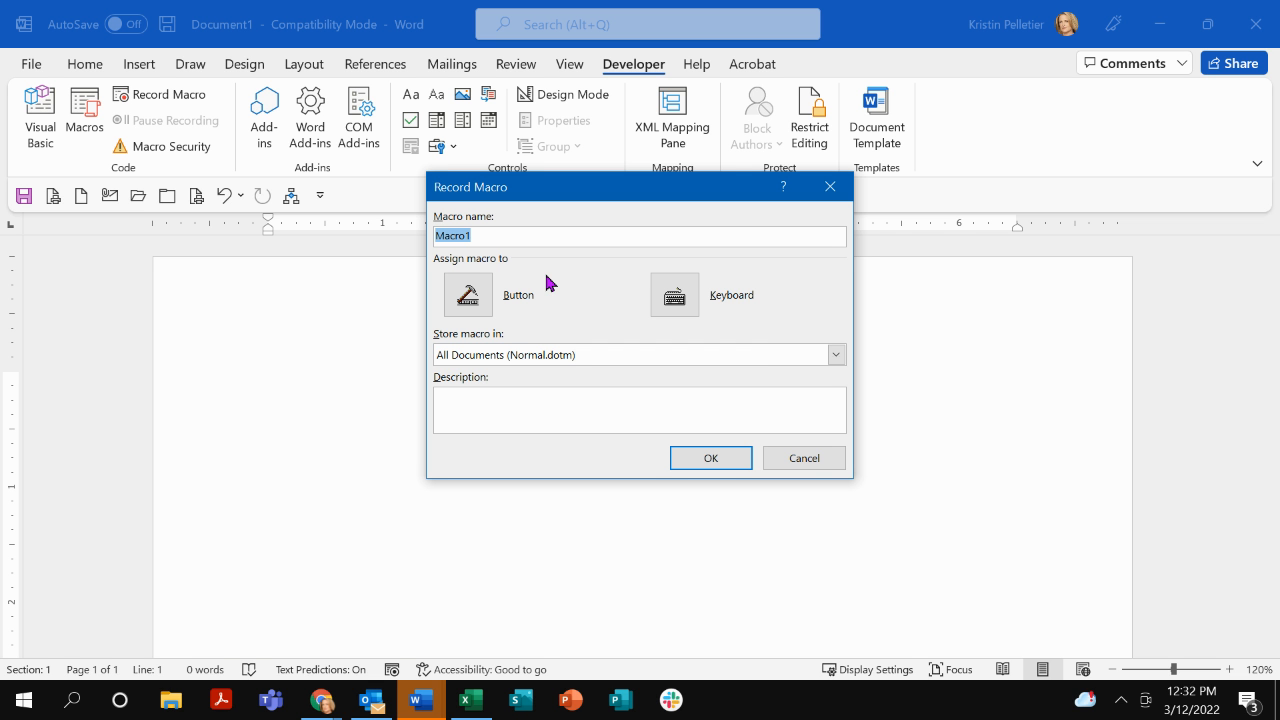
text(lat4e)
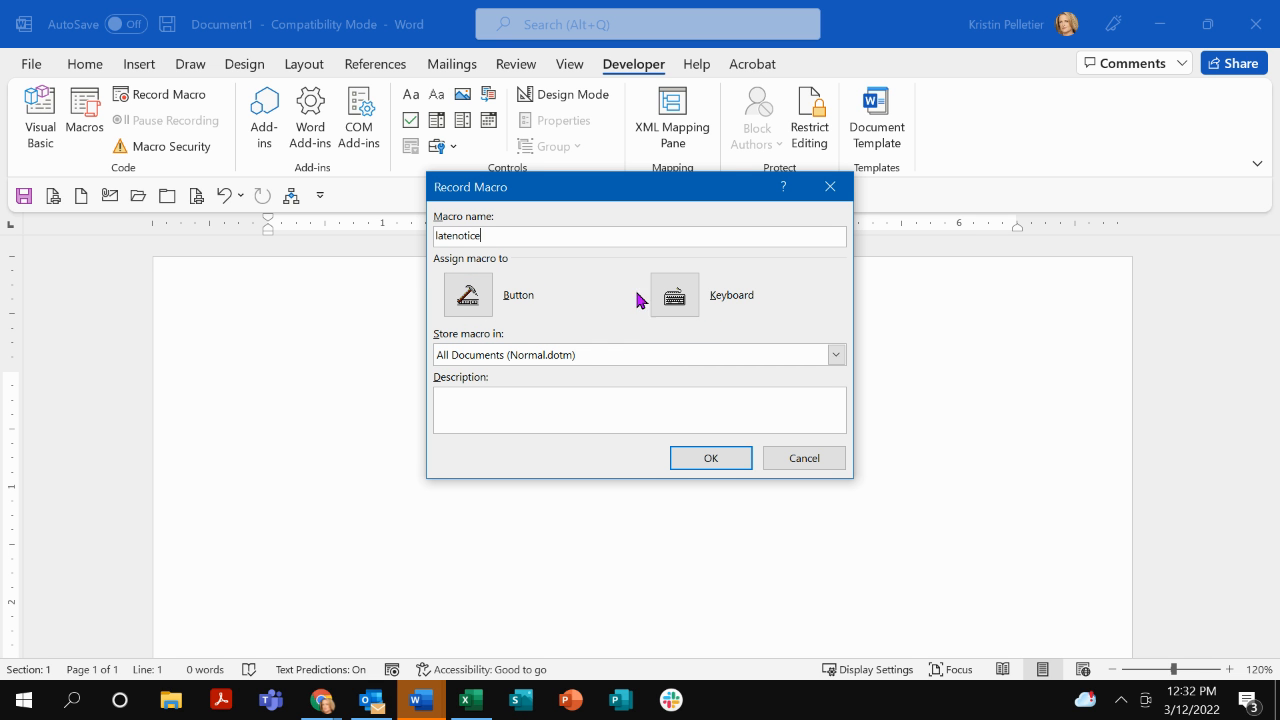
click(674, 294)
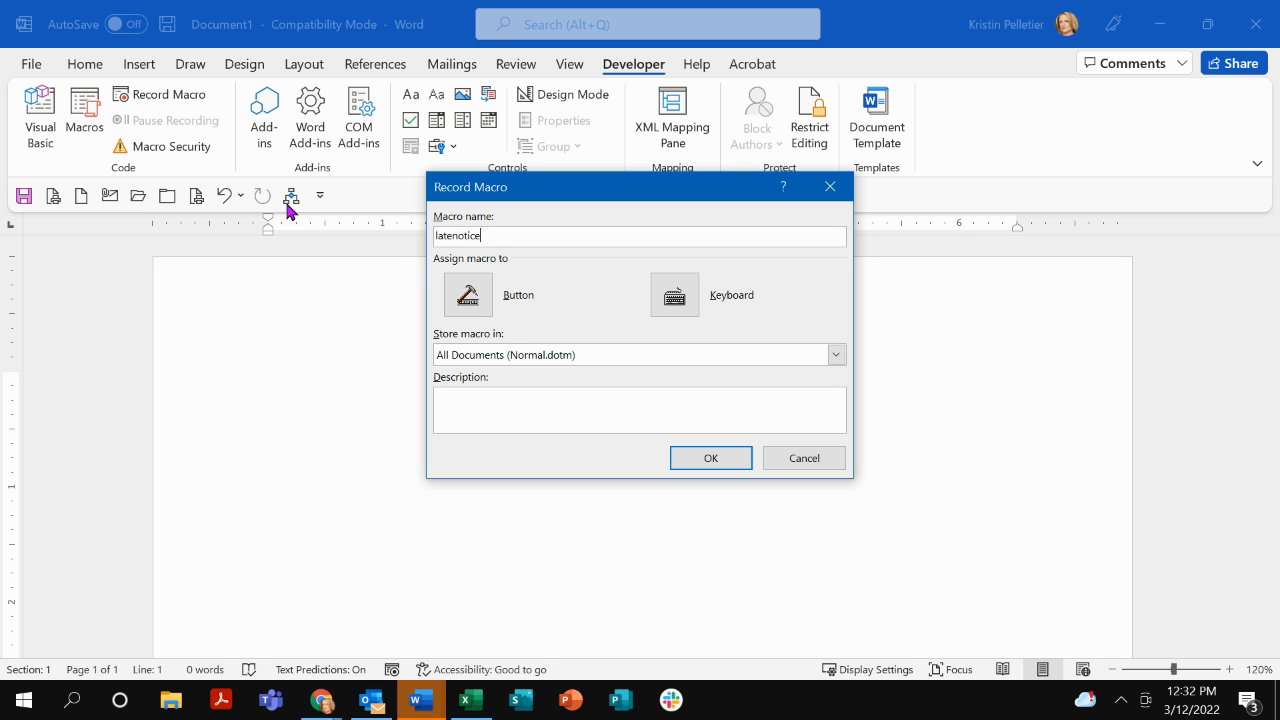
mouse_move(300, 216)
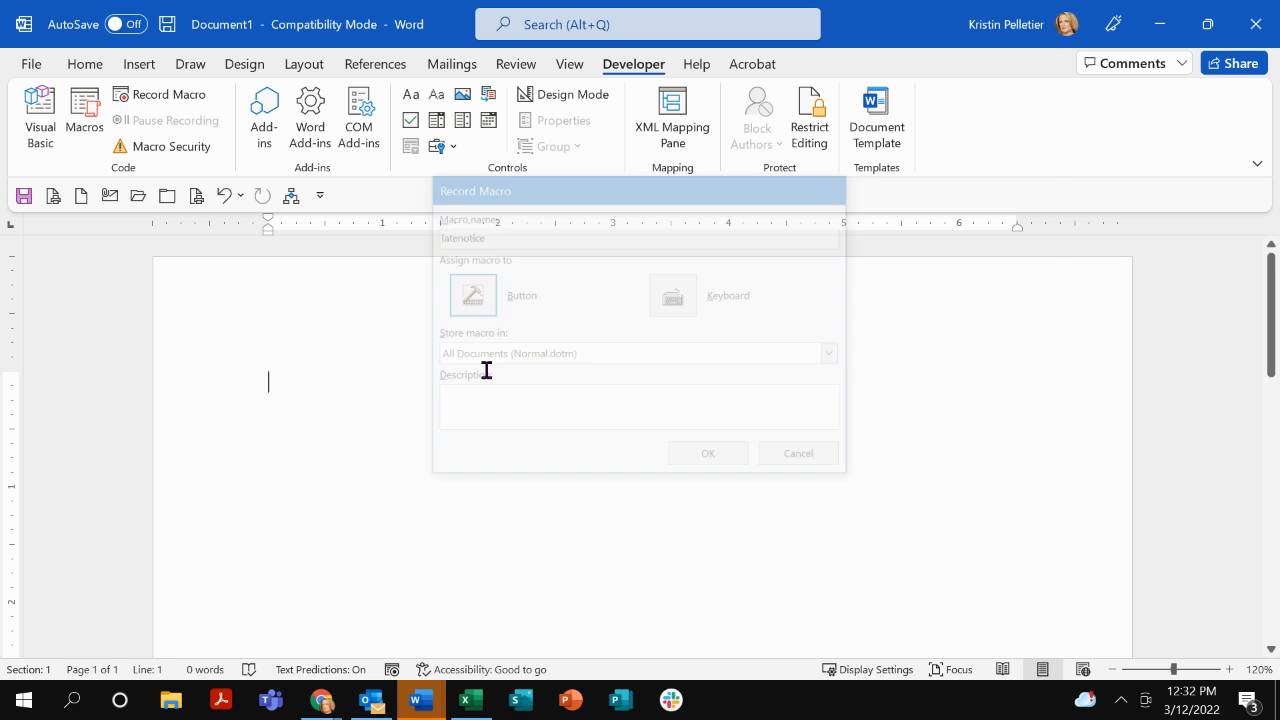
Add Normal.NewMacros.latenotice to the Quick Access Toolbar for all documents
click(472, 294)
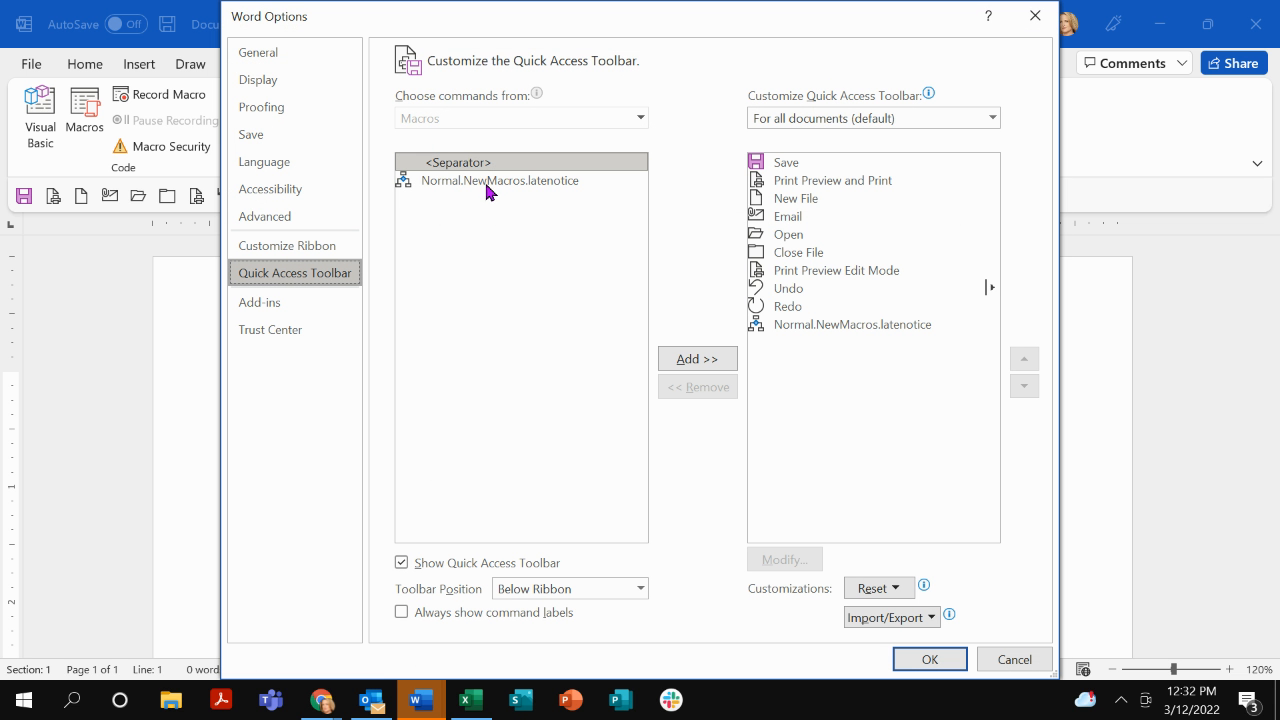
click(500, 180)
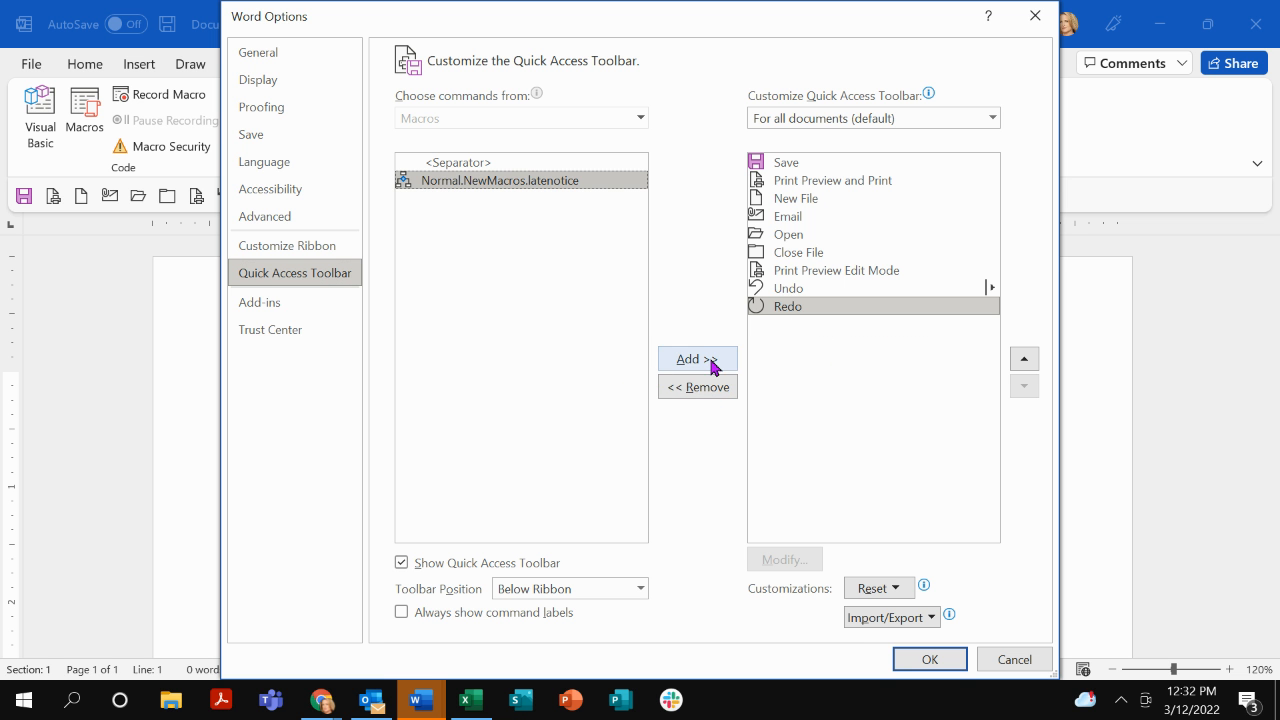
click(696, 360)
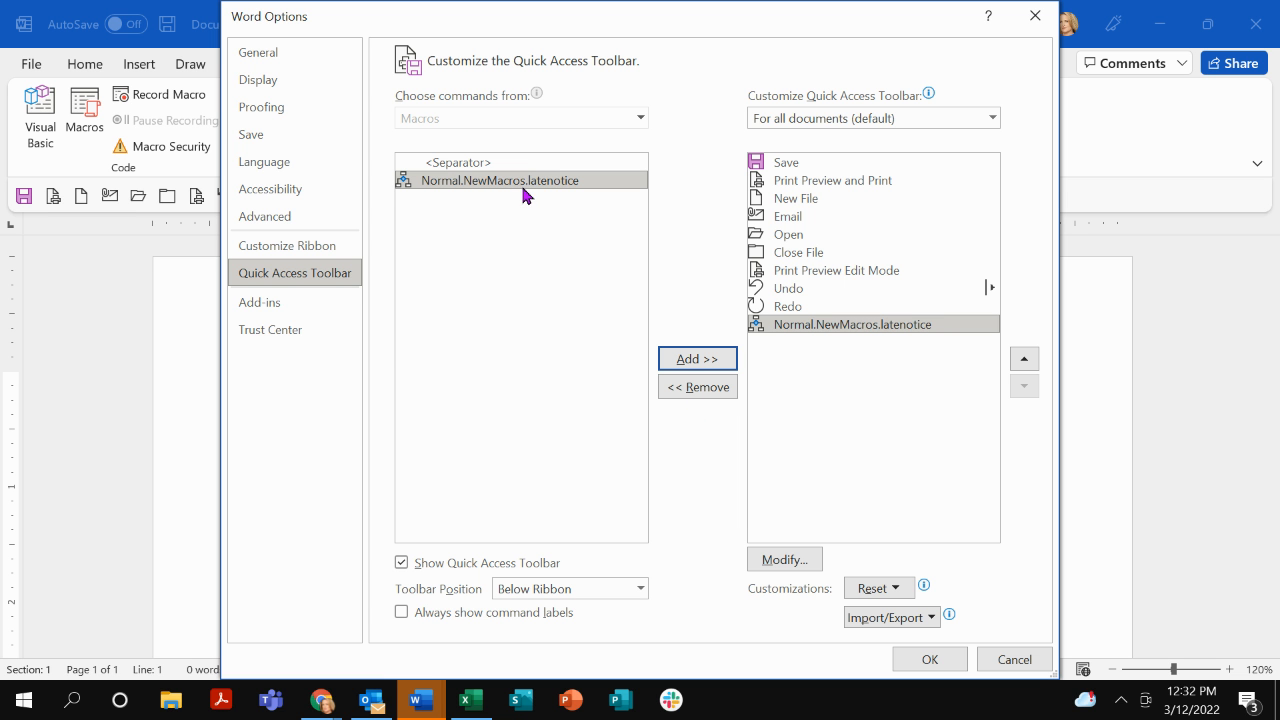
mouse_move(856, 180)
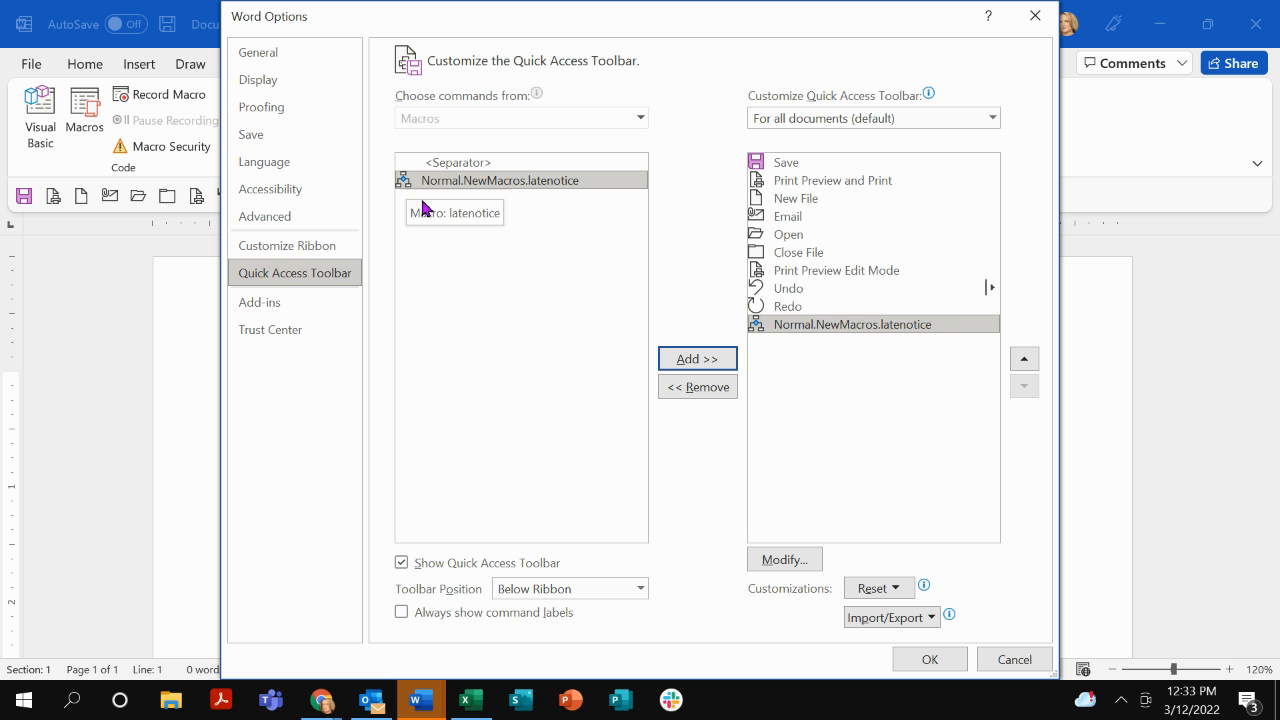
mouse_move(784, 344)
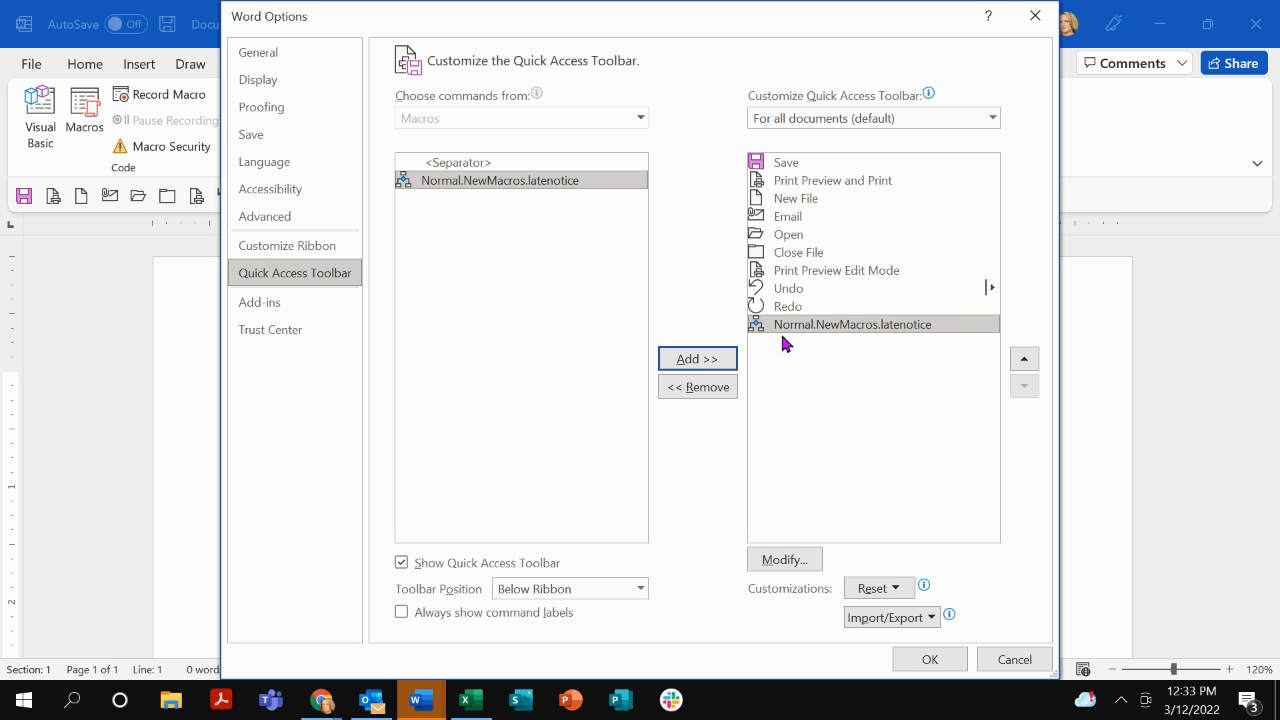
mouse_move(944, 370)
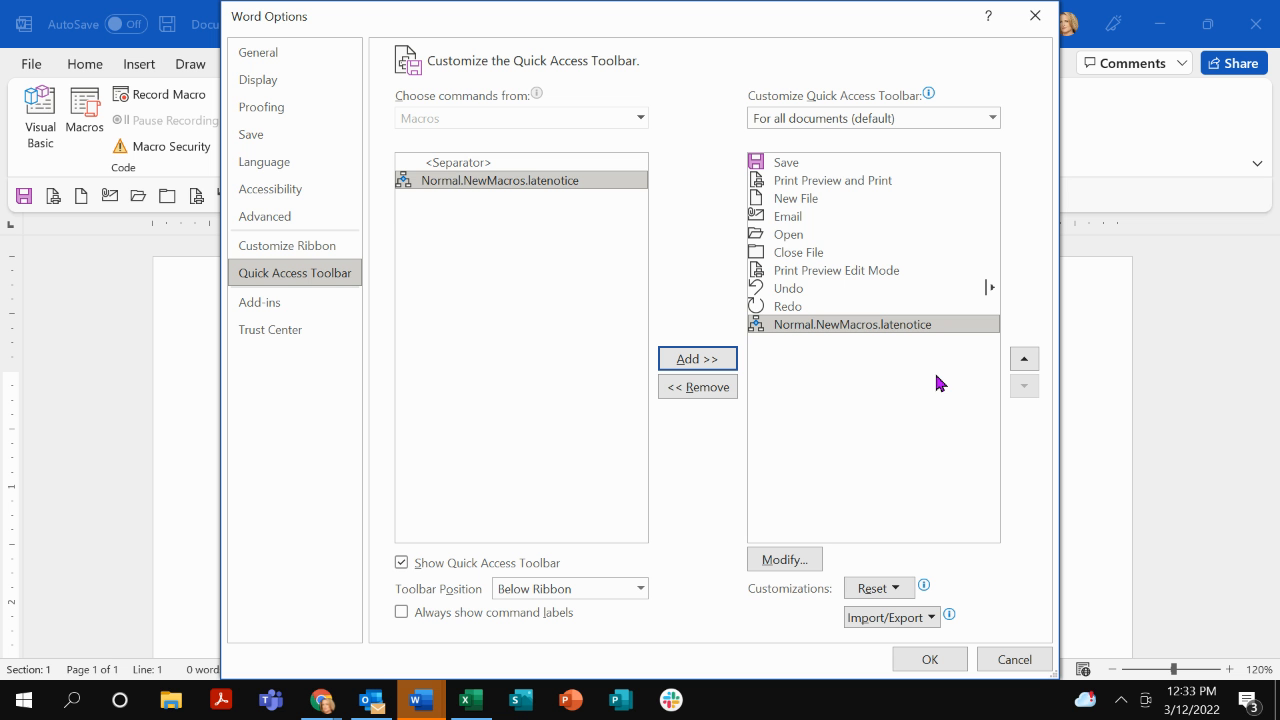
mouse_move(918, 644)
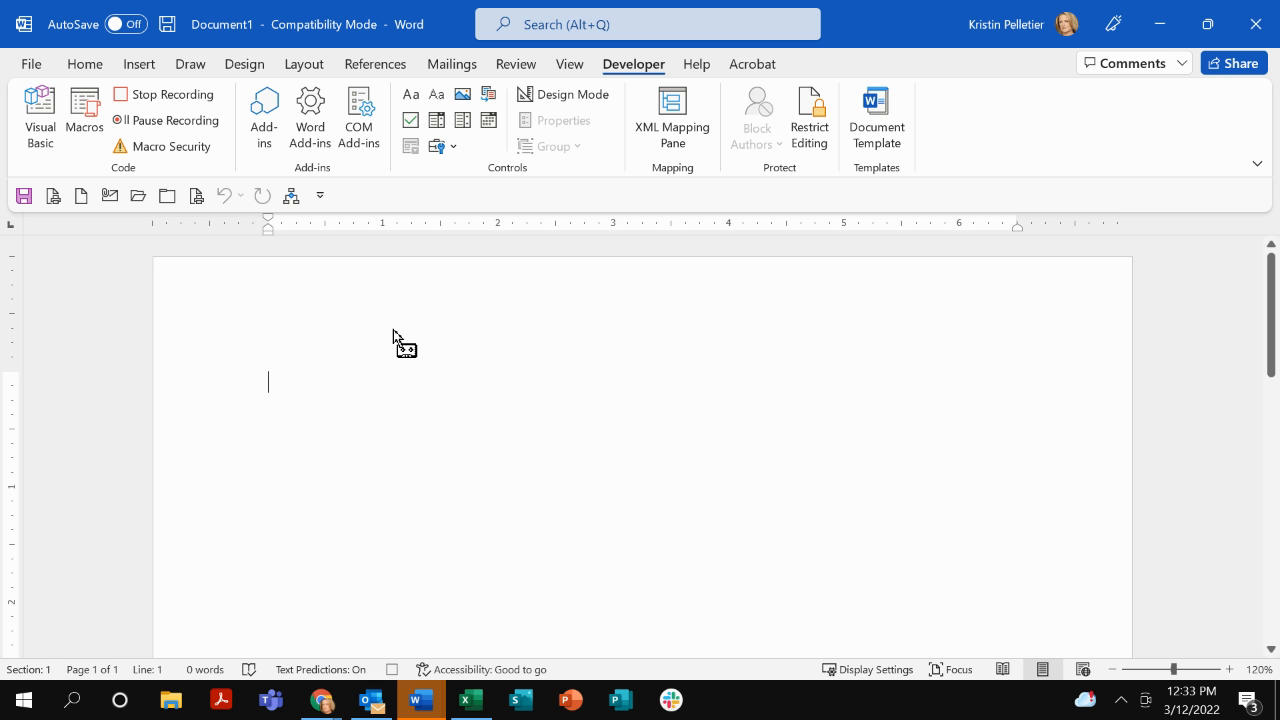
mouse_move(392, 316)
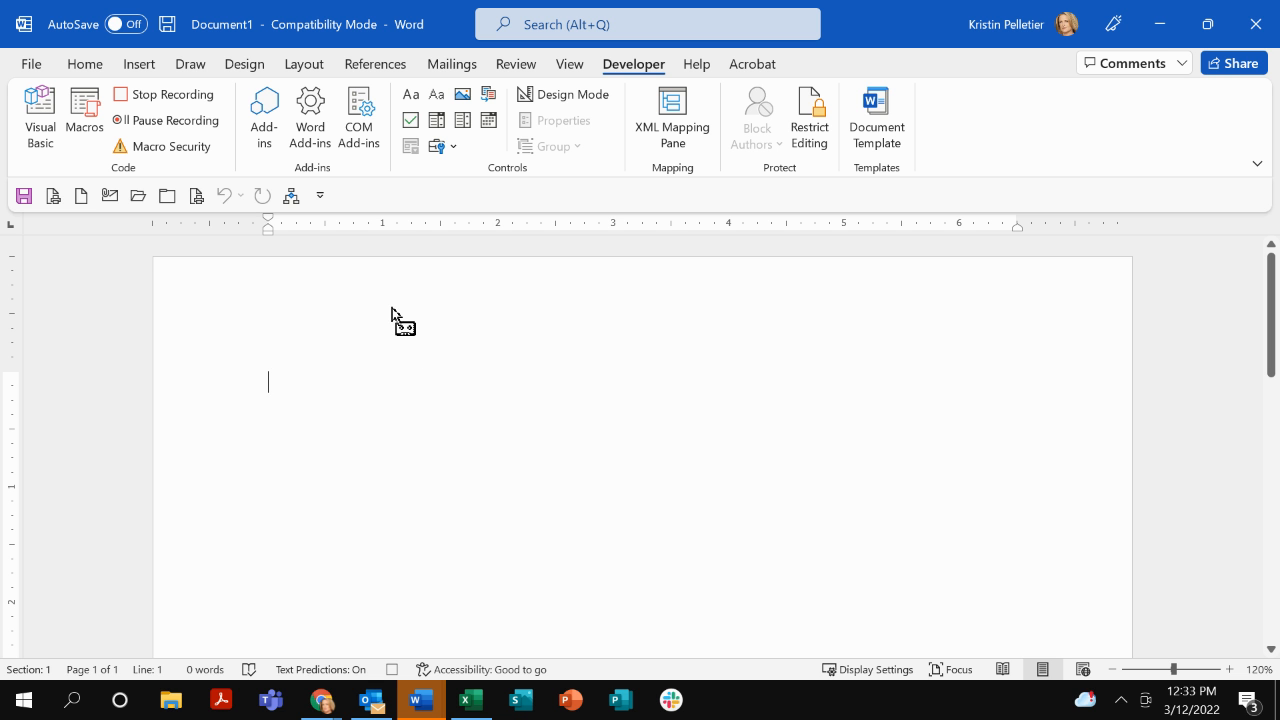
mouse_move(392, 308)
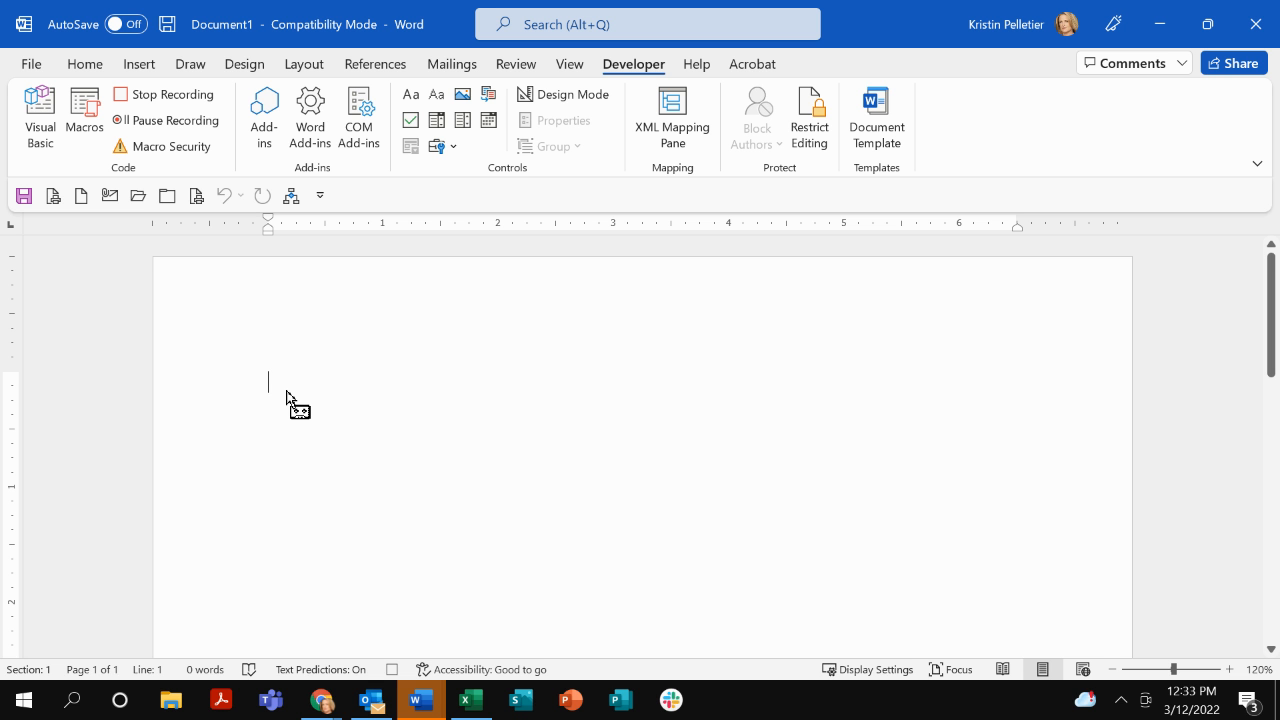
Enter the date 3/12/2022 and the company name Access Computer Training
text(3/)
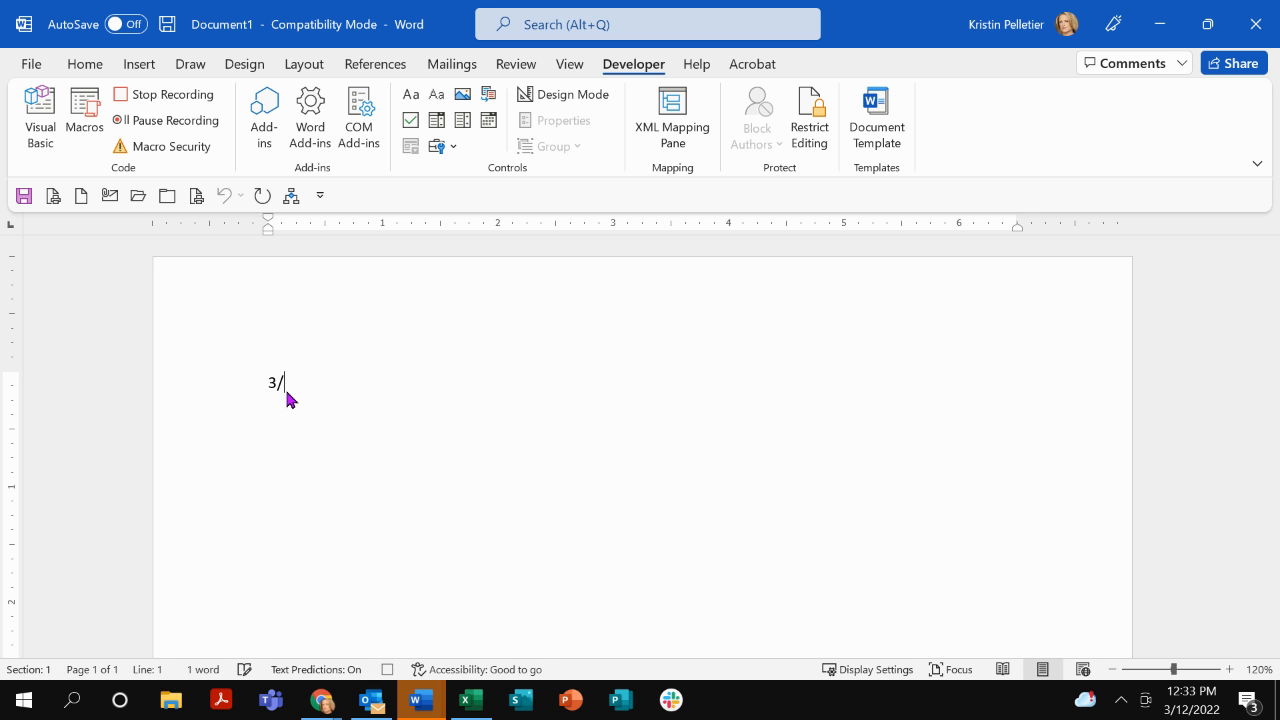
text(12/2)
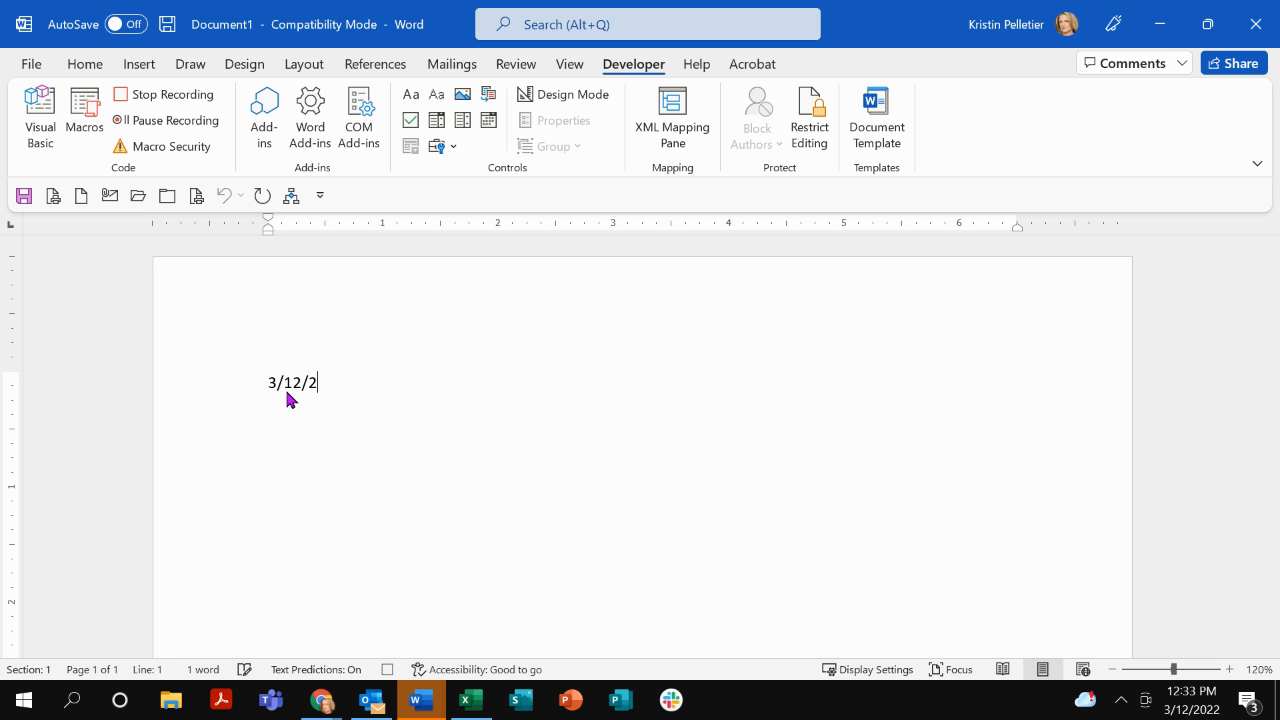
text(022)
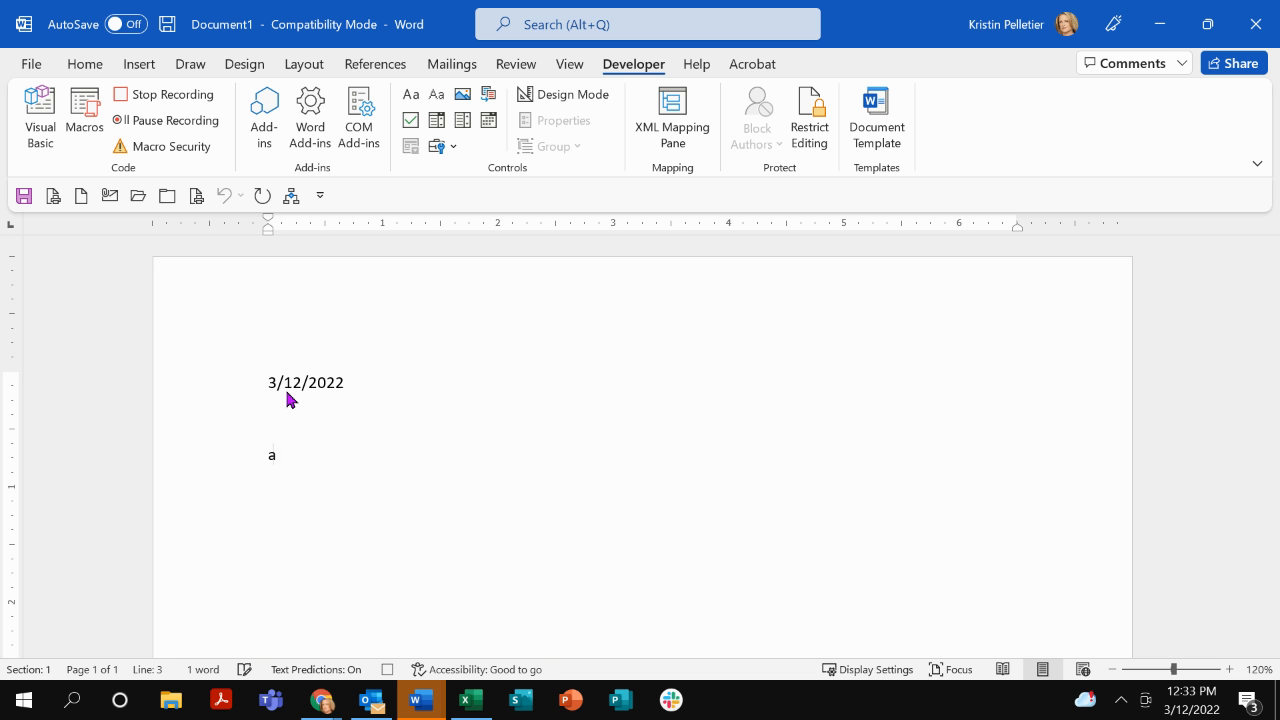
text(Acce)
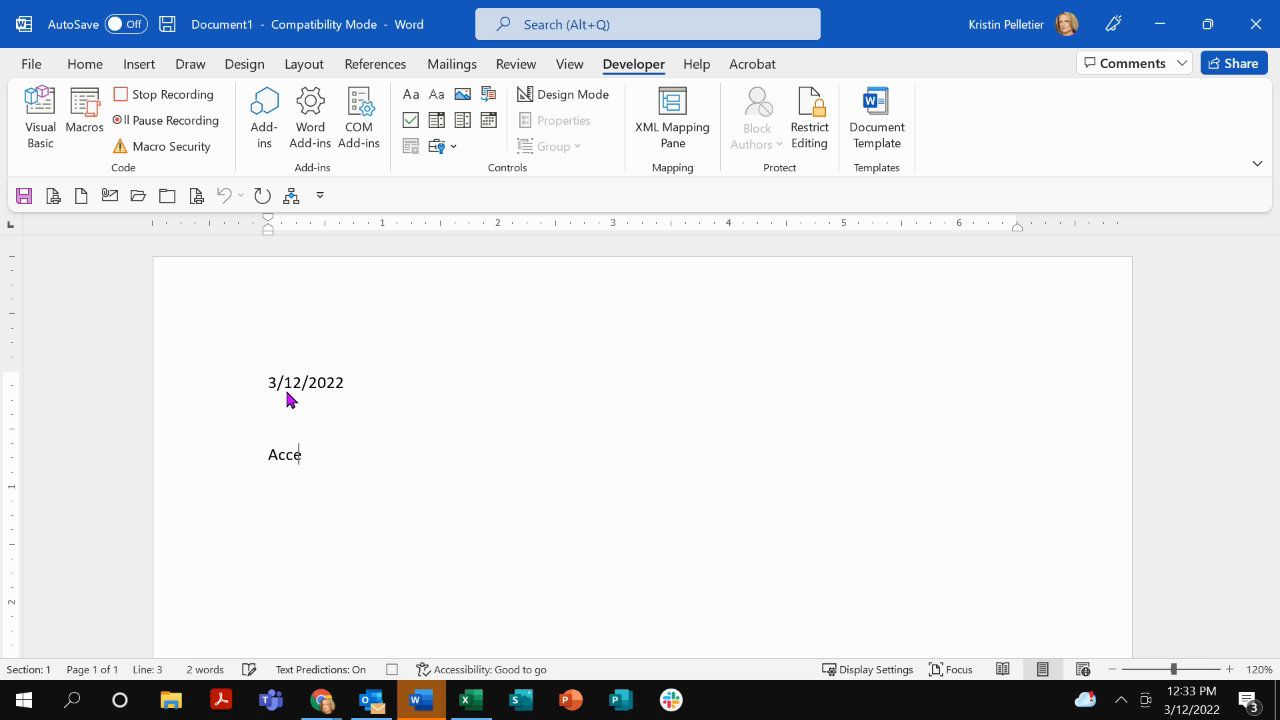
text(ss Computer)
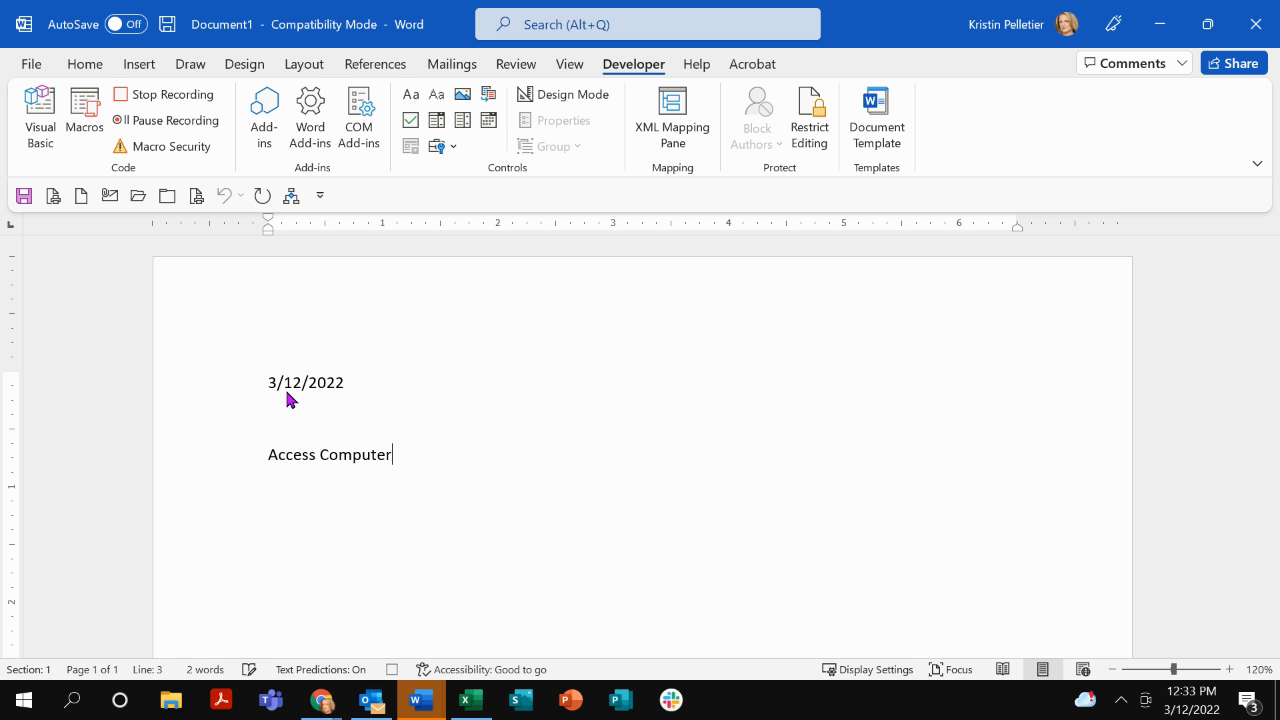
text(Training)
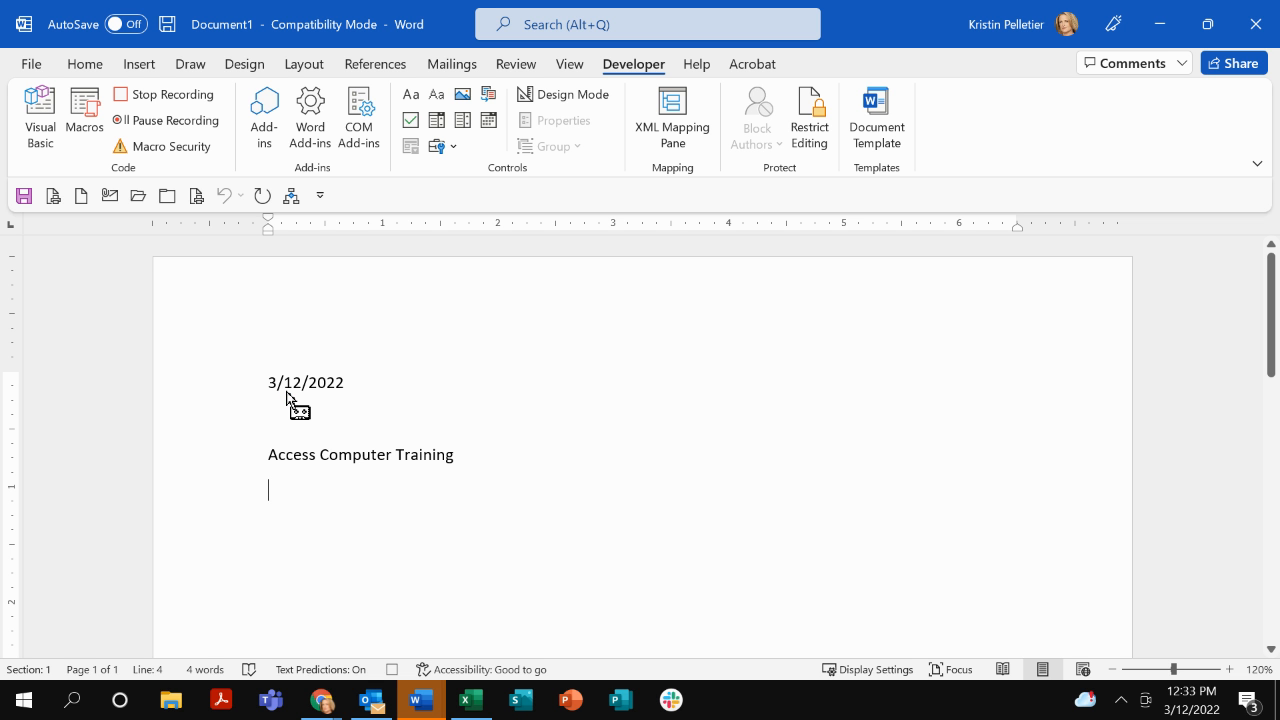
text(1537)
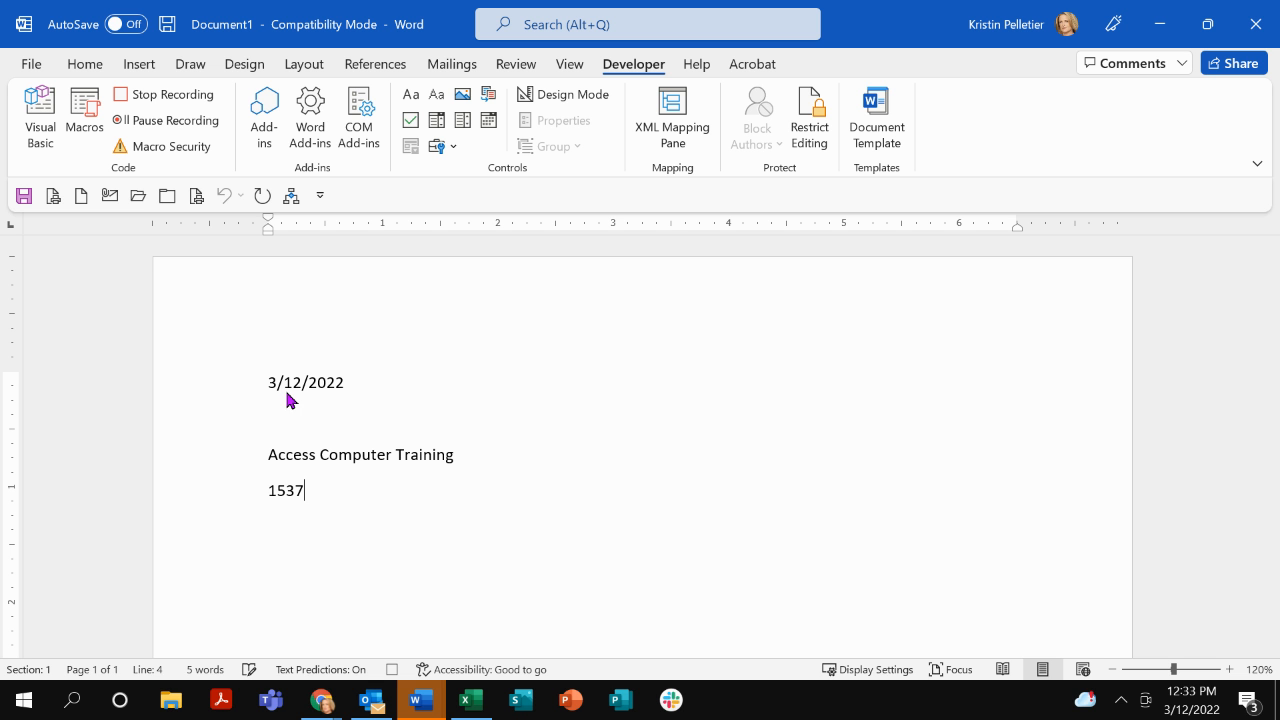
text(Dale Mabry)
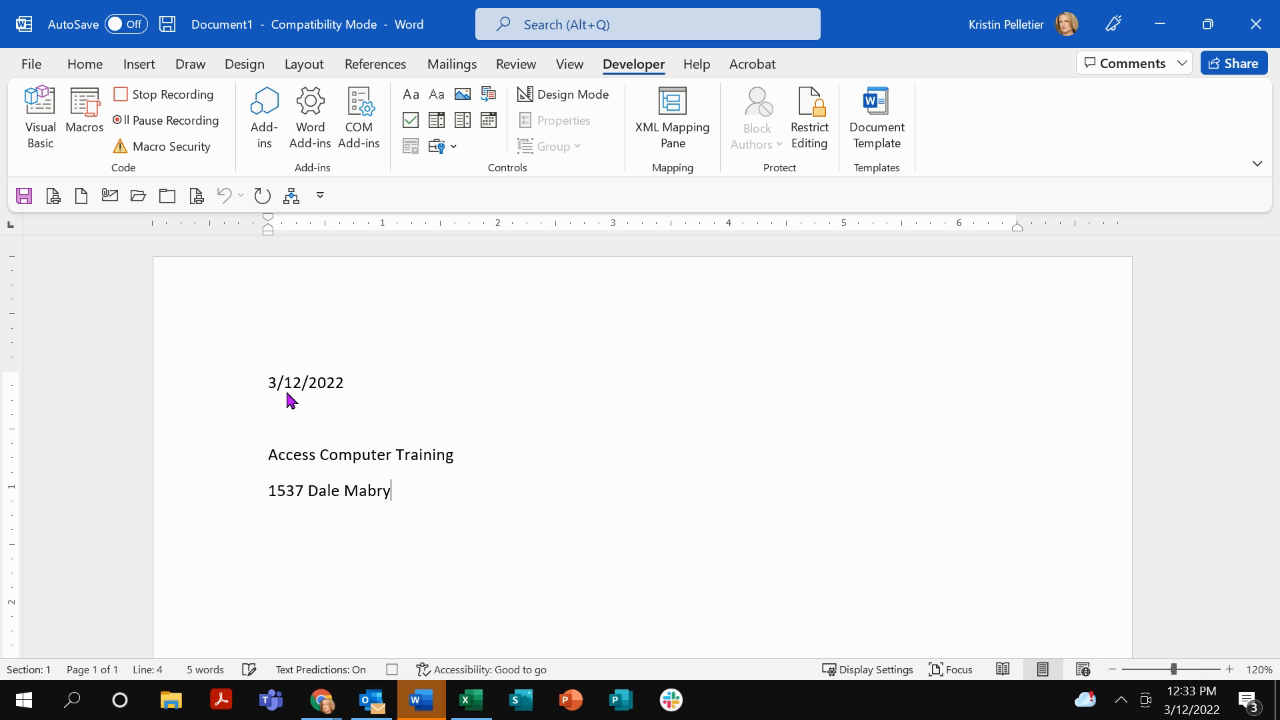
text(Hwy)
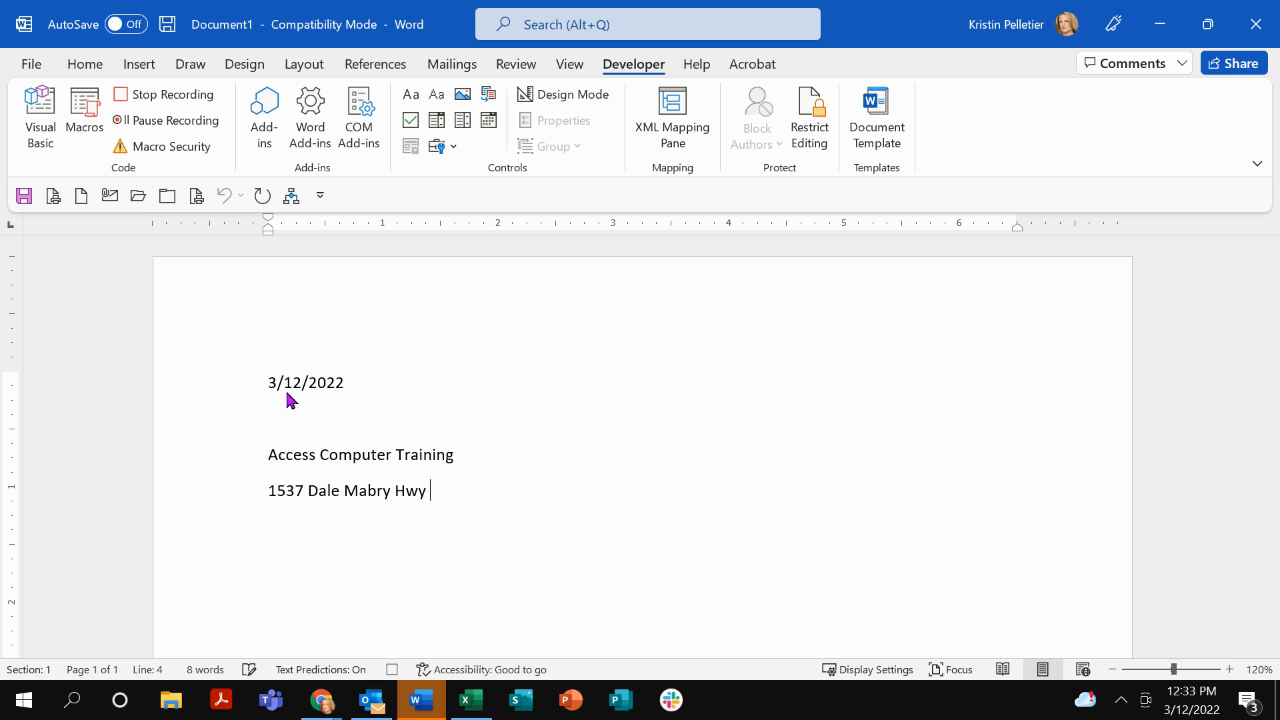
text(#101)
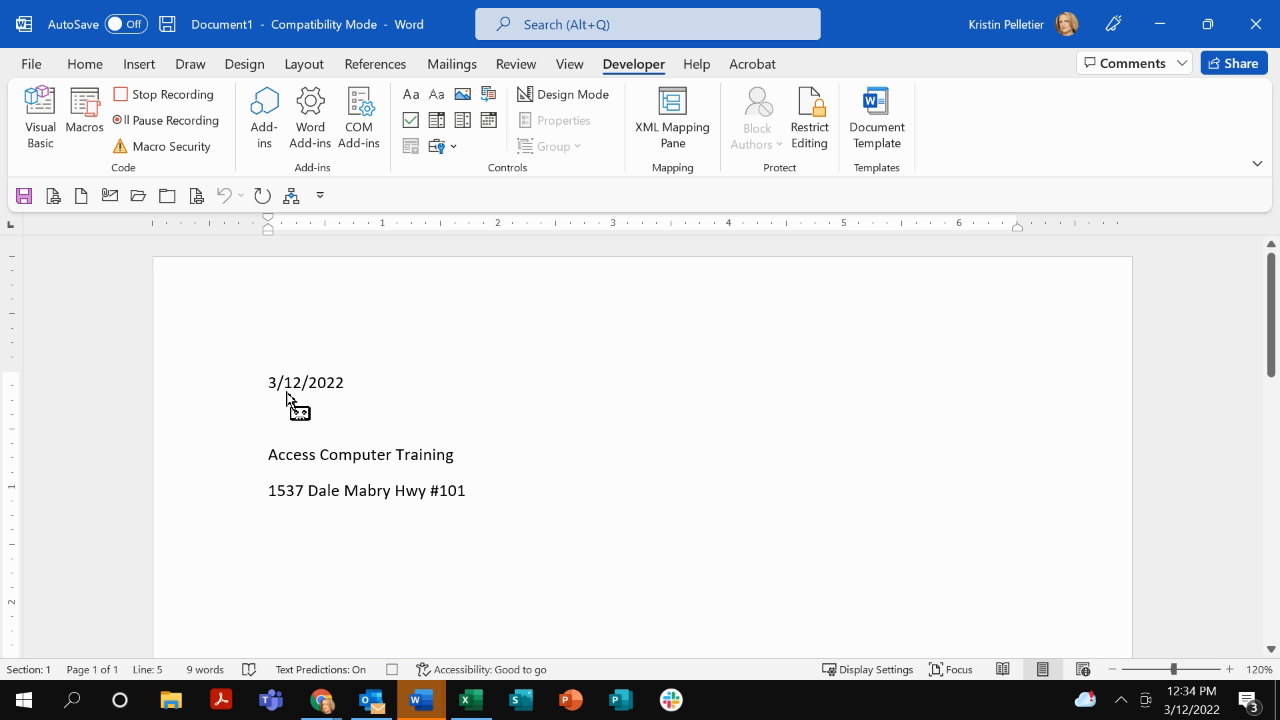
text(Lutz FL 33)
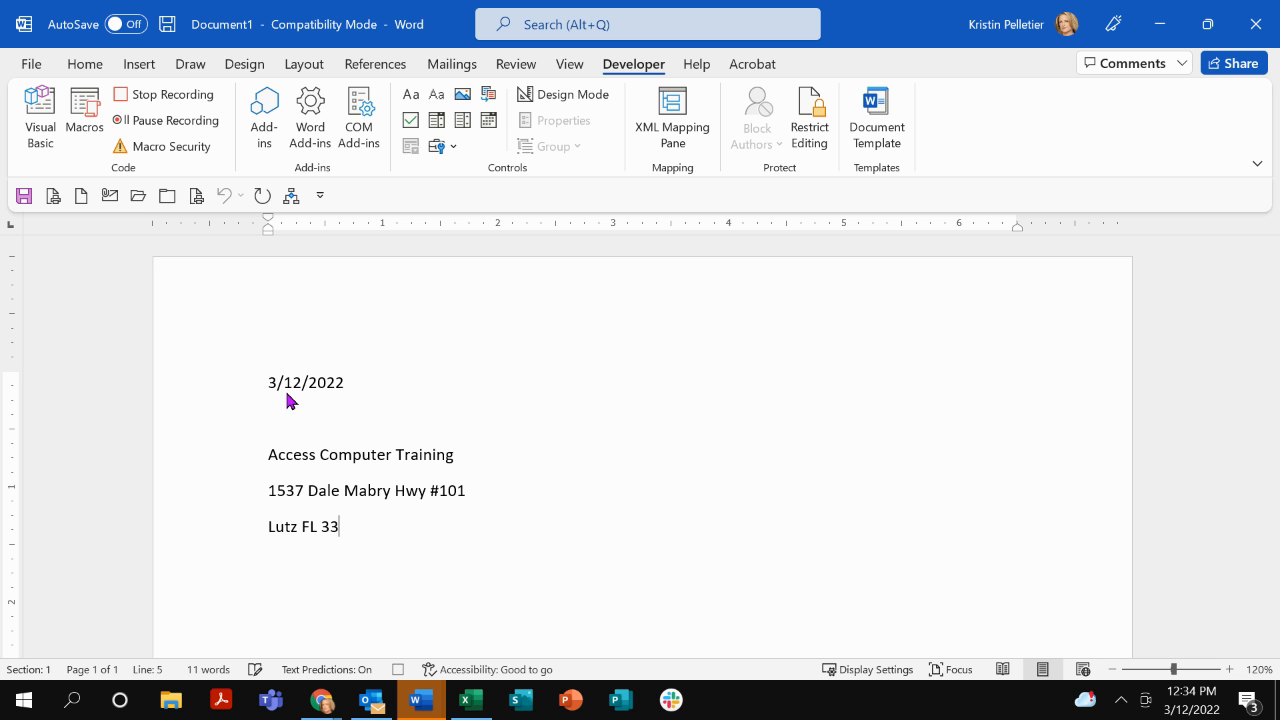
text(548)
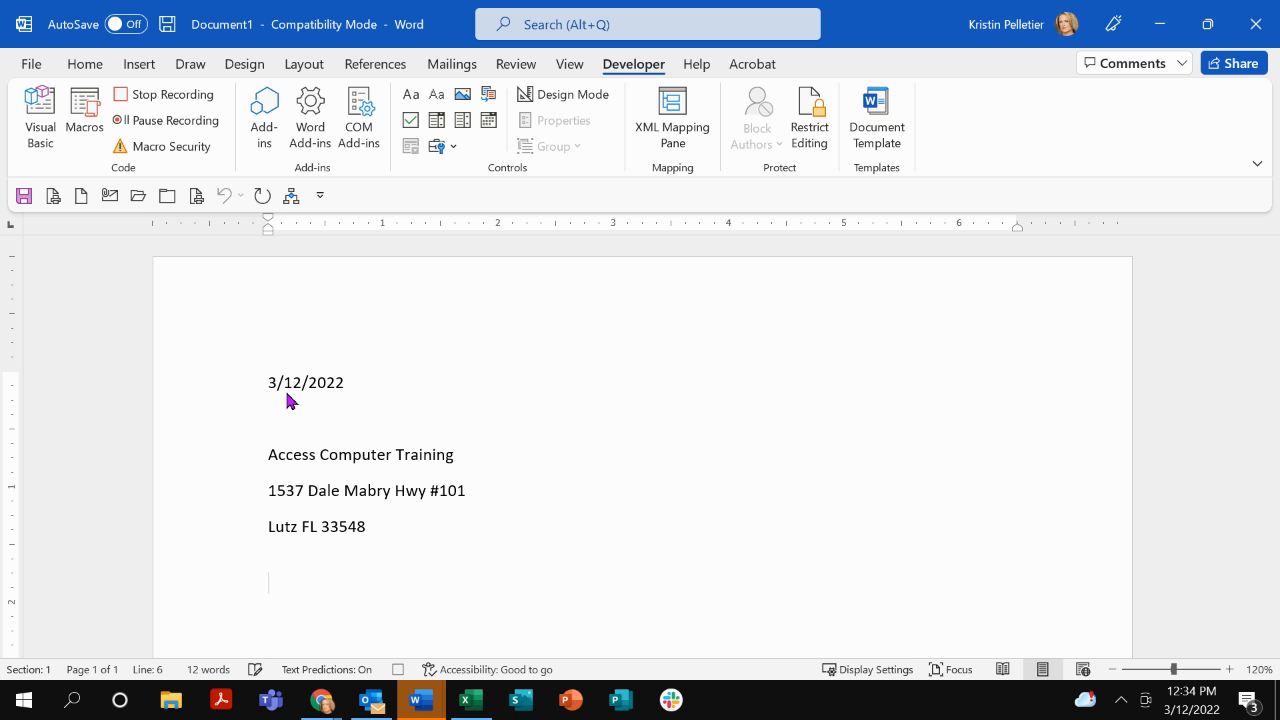
text(Dear Customer,)
text(You a)
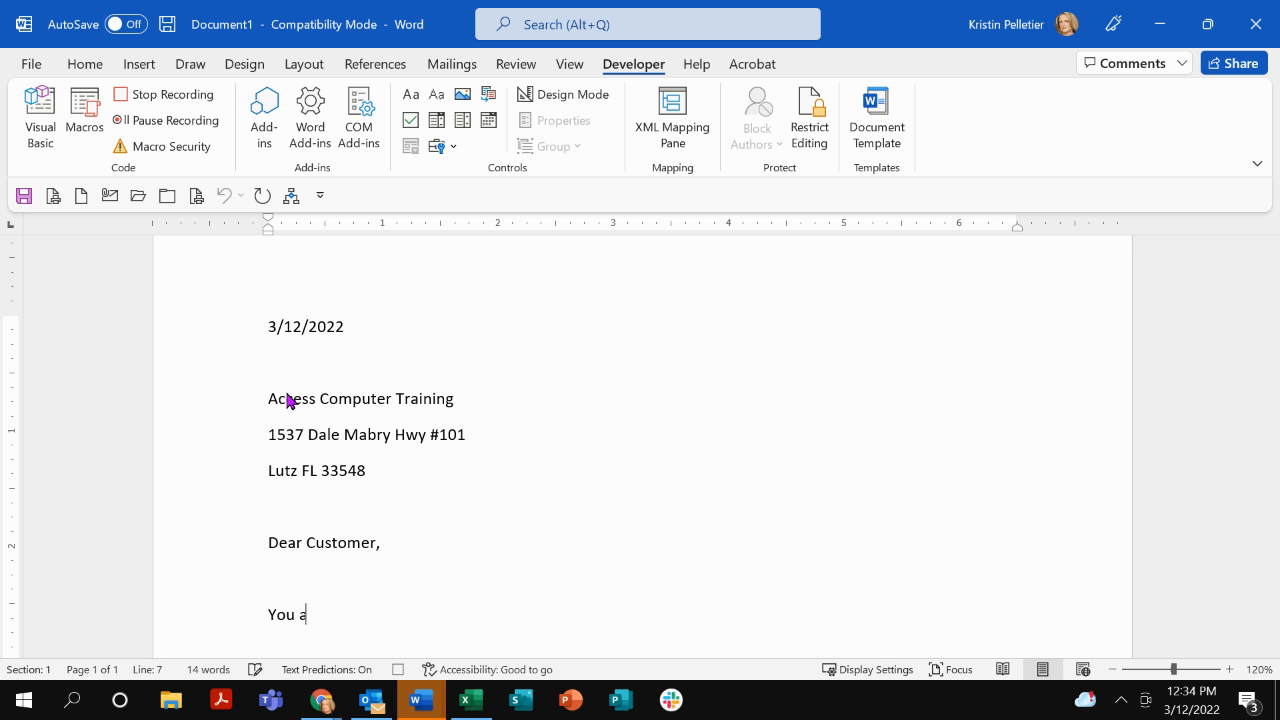
Write 'You are 30 days past due on your bill. Please remit asap.'
text(re 30 day)
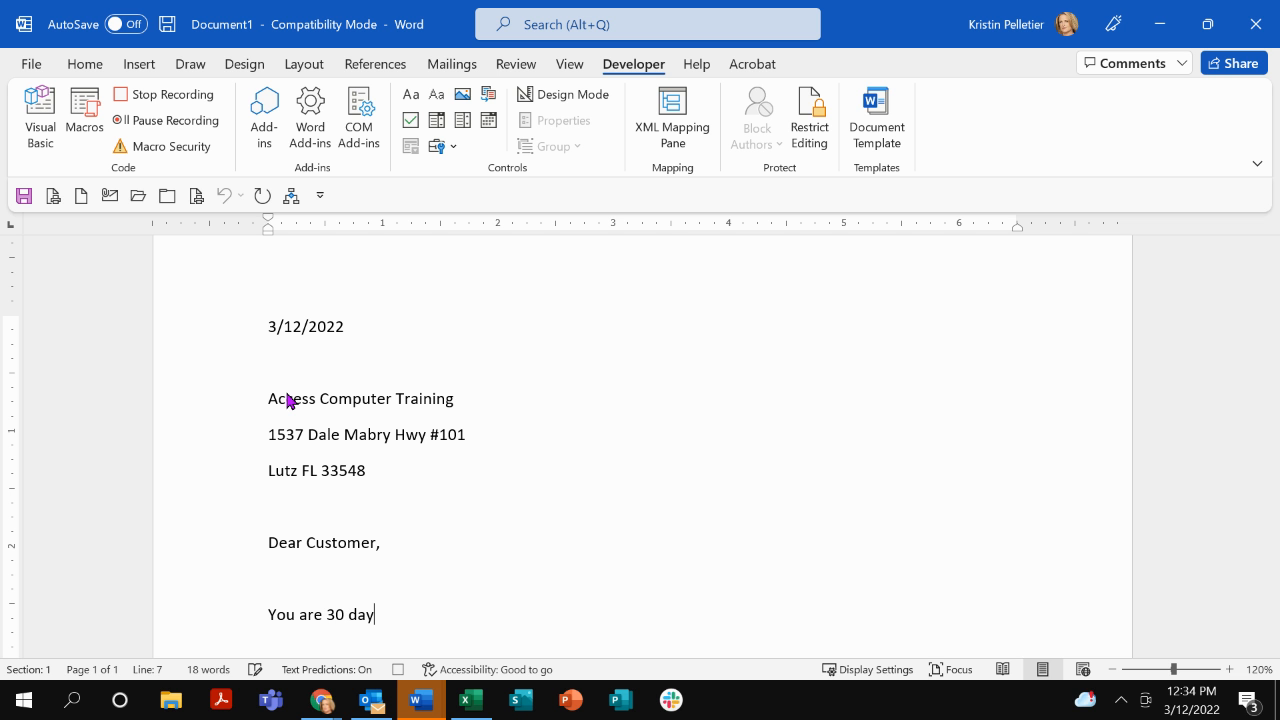
text(s past due on y)
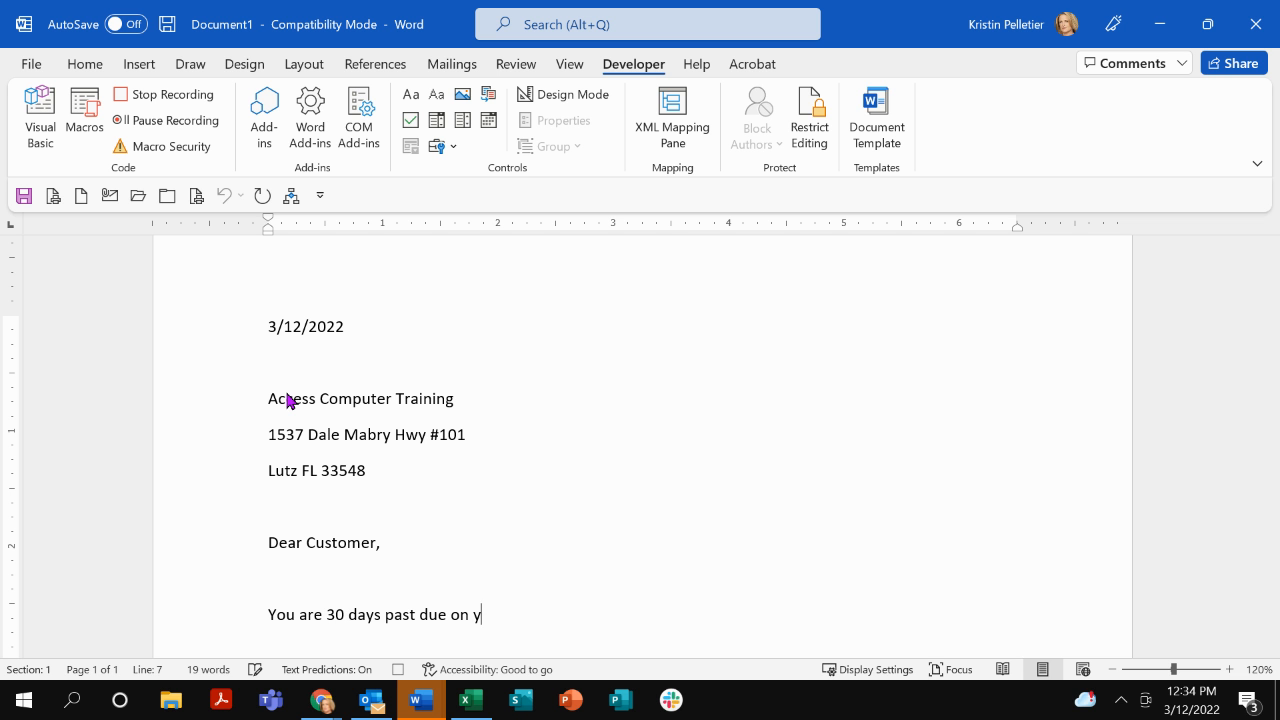
text(our bill.)
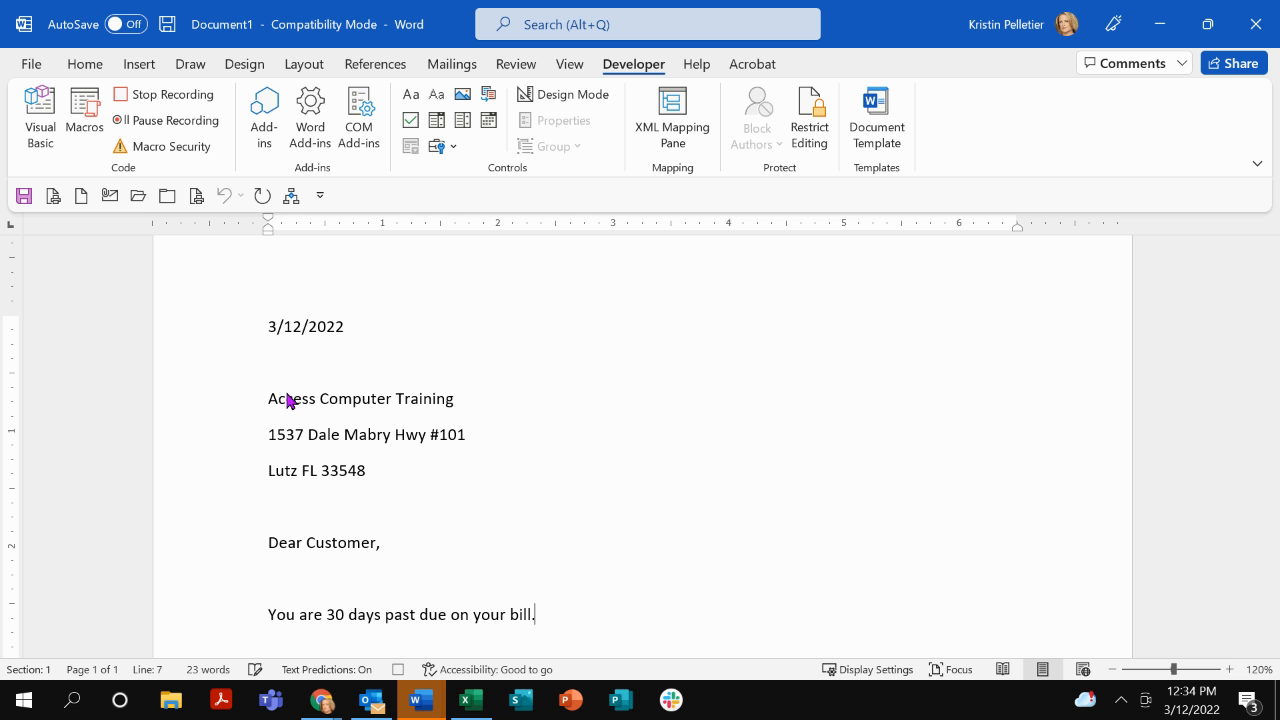
text(Please)
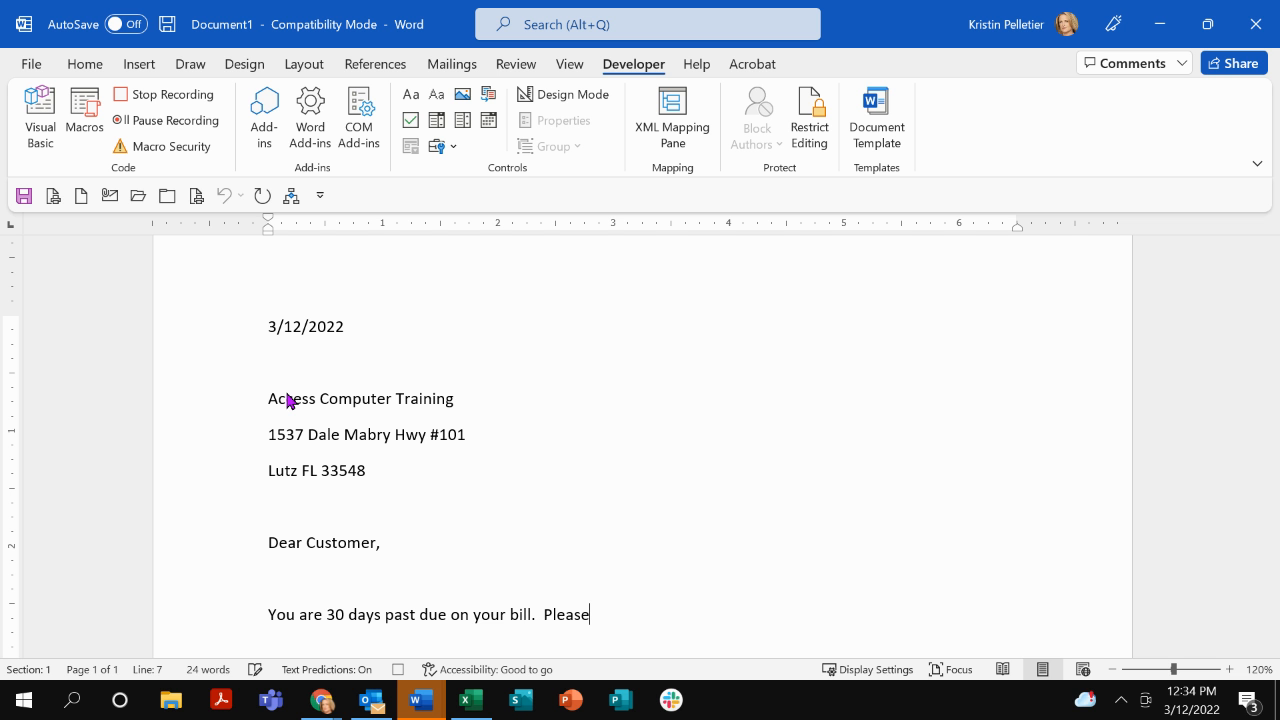
text(remit asap.)
text(Kristin)
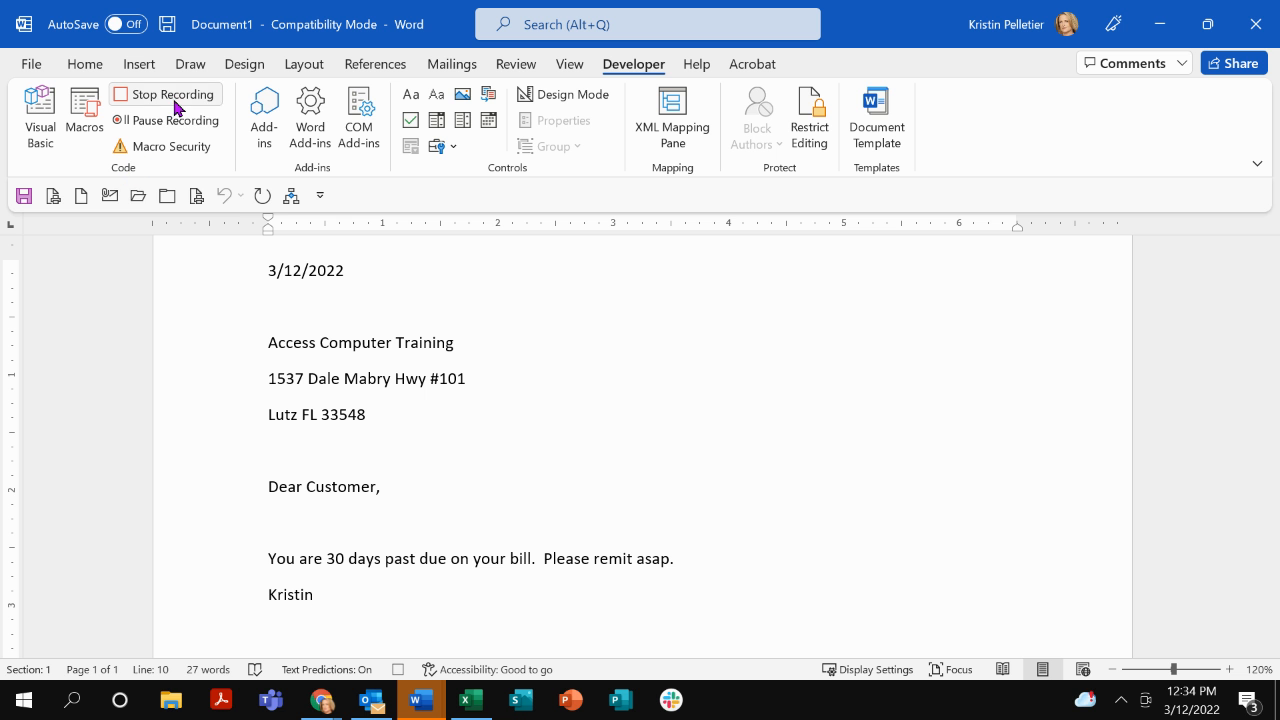
Stop recording the macro and delete the typed letter to leave a blank page
click(164, 94)
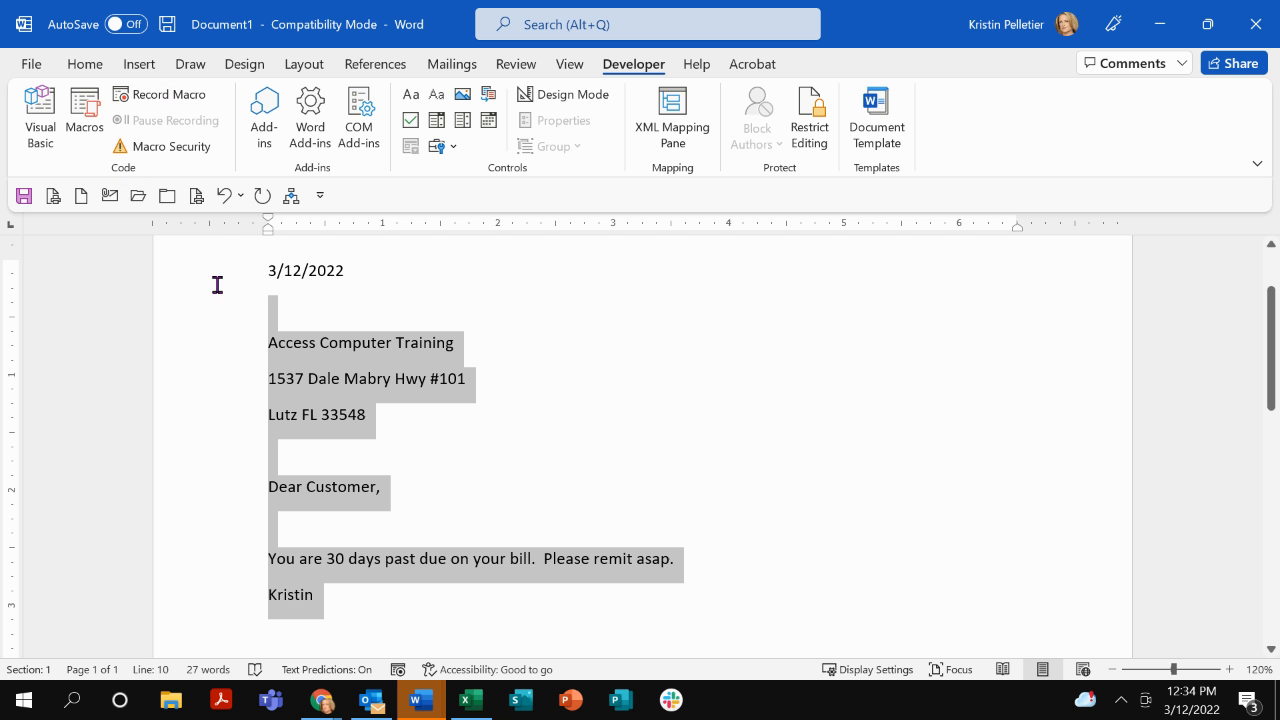
key(Delete)
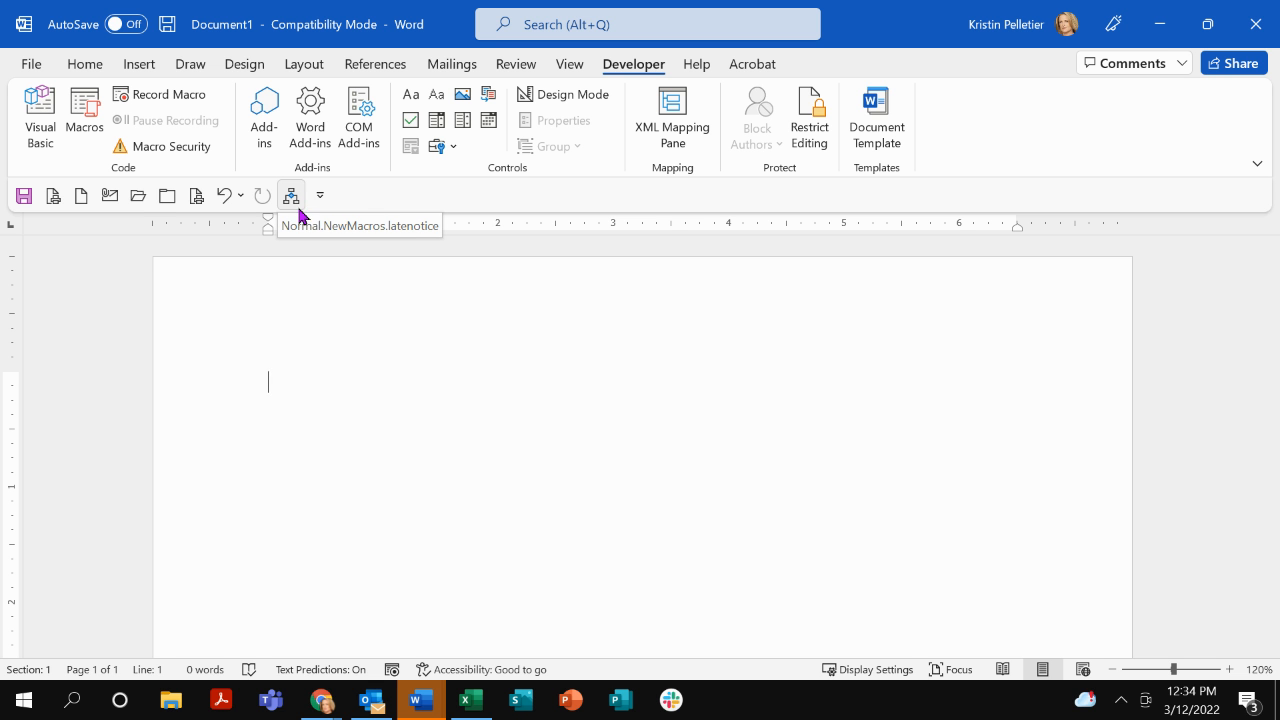
click(292, 196)
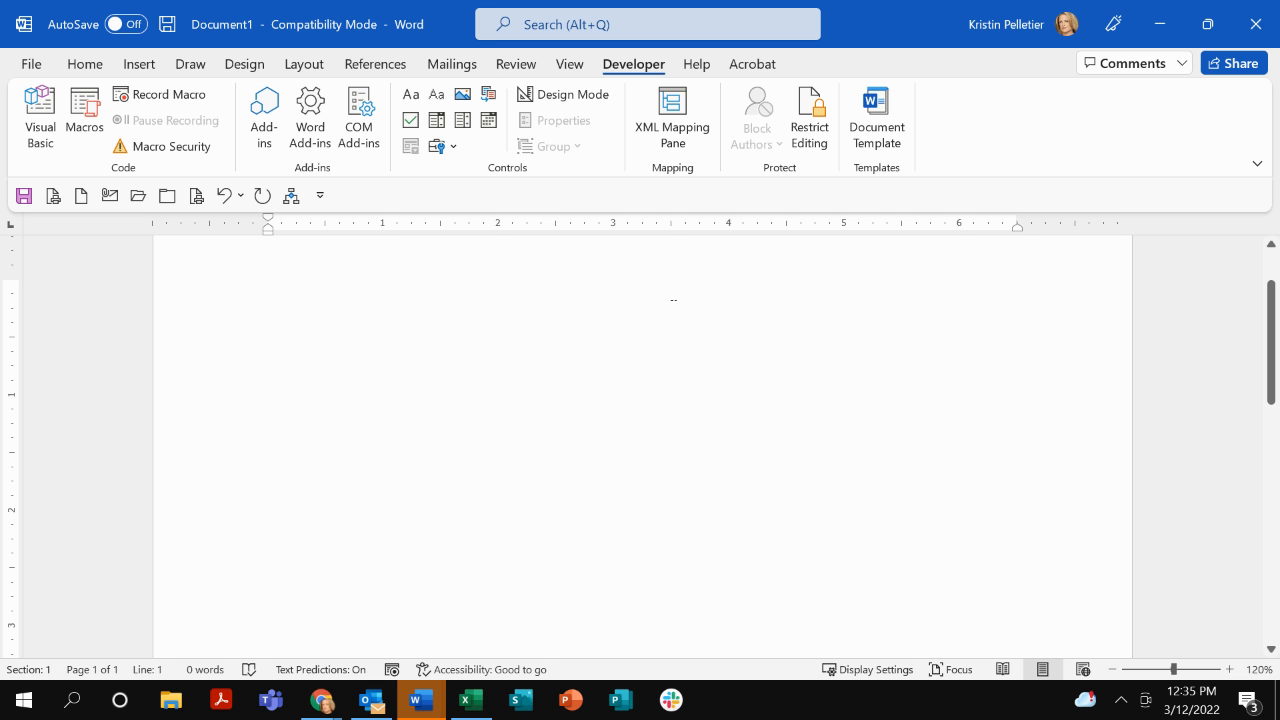
click(810, 480)
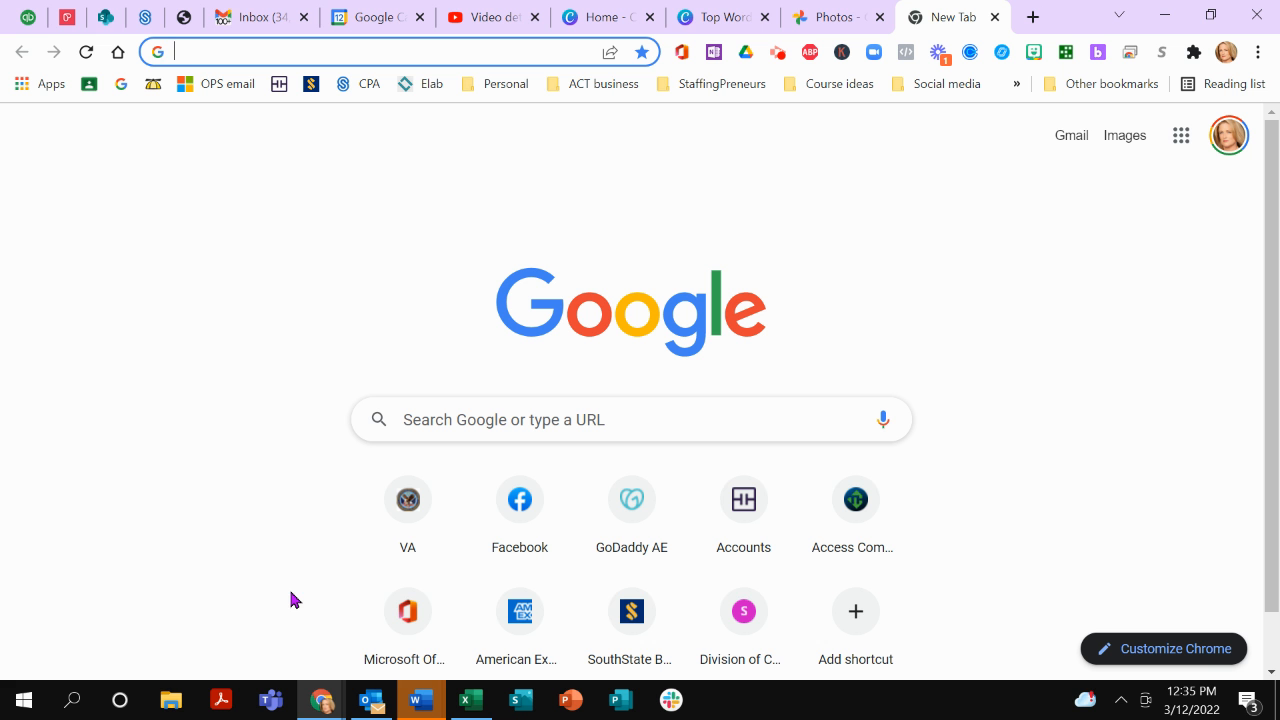
mouse_move(408, 612)
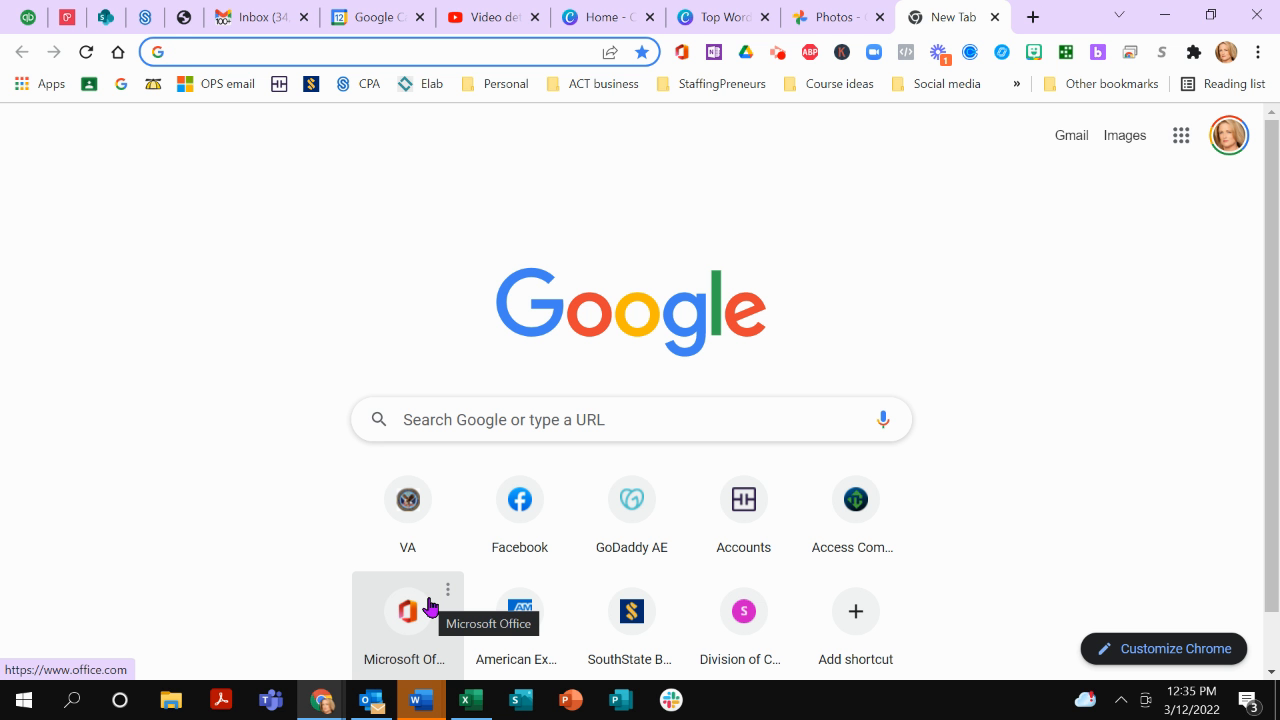
mouse_move(472, 624)
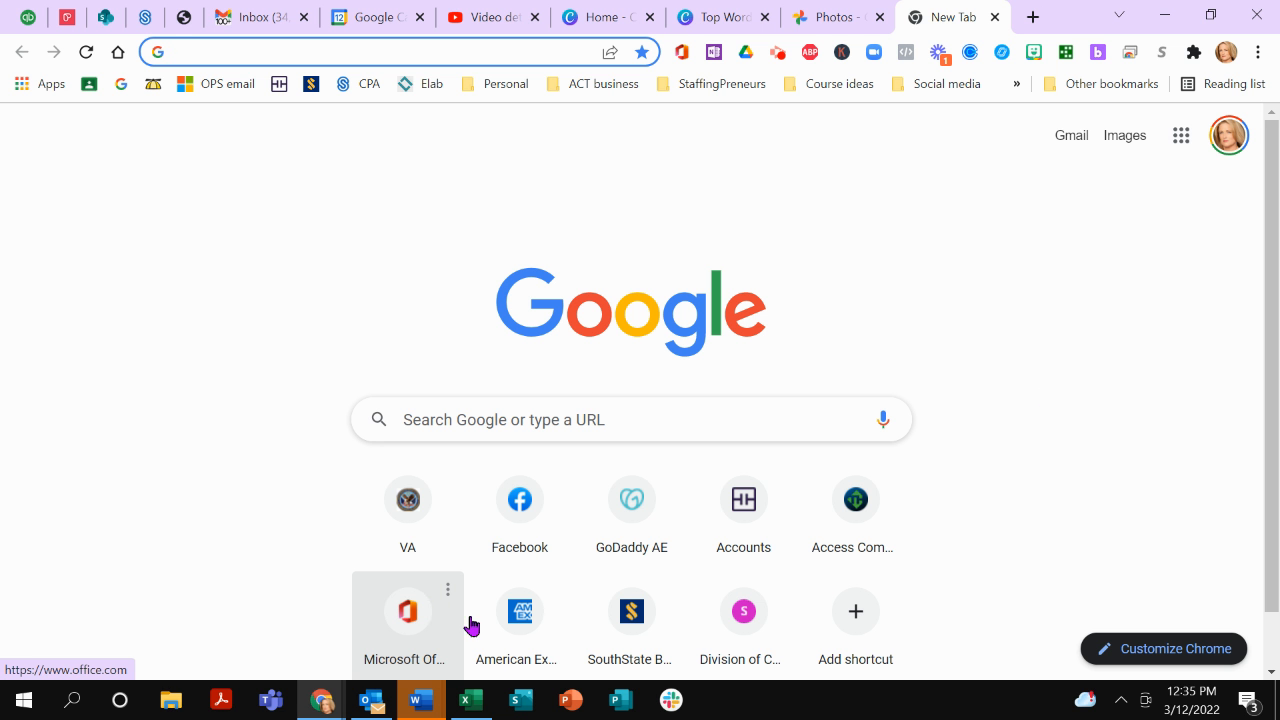